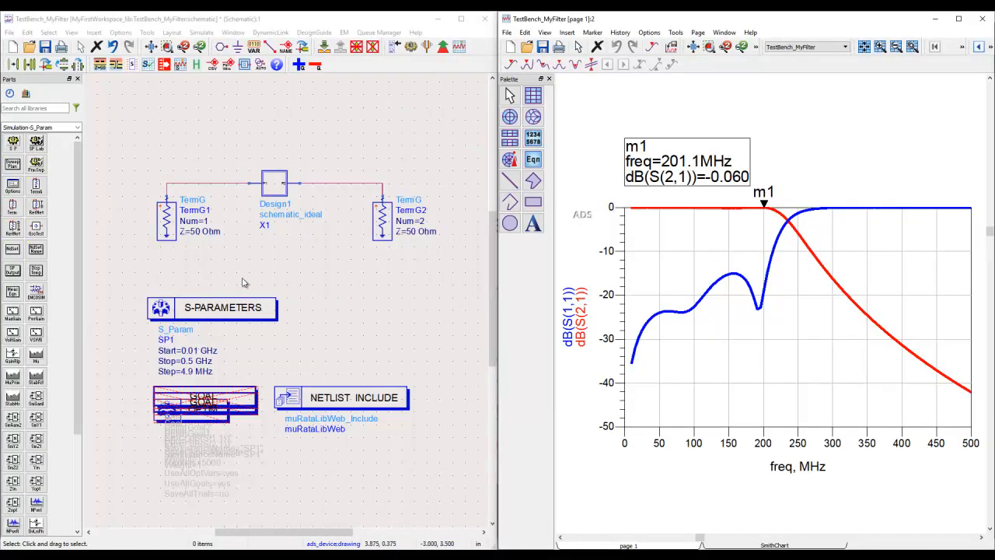
{"action": "mouse_move", "coordinate": [323, 174]}
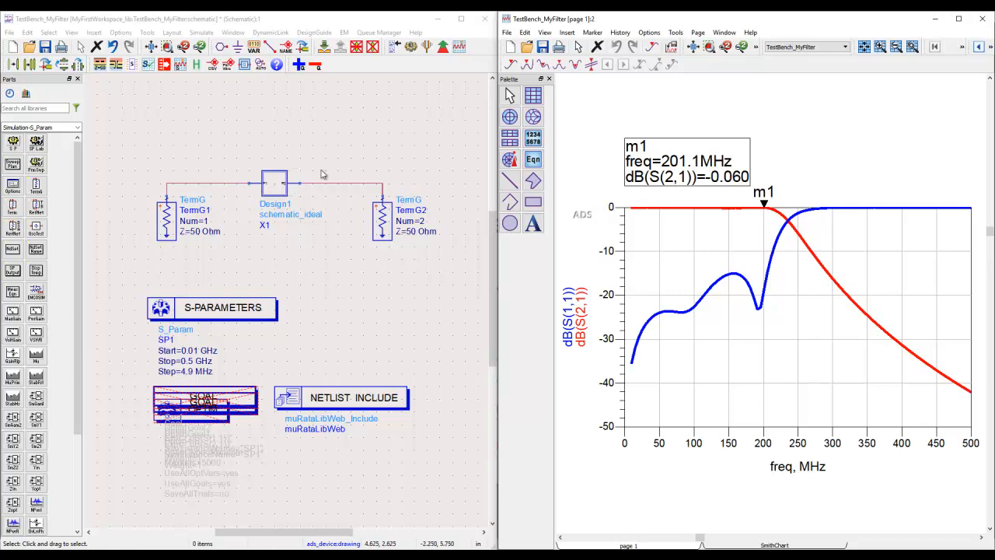
{"action": "mouse_move", "coordinate": [356, 302]}
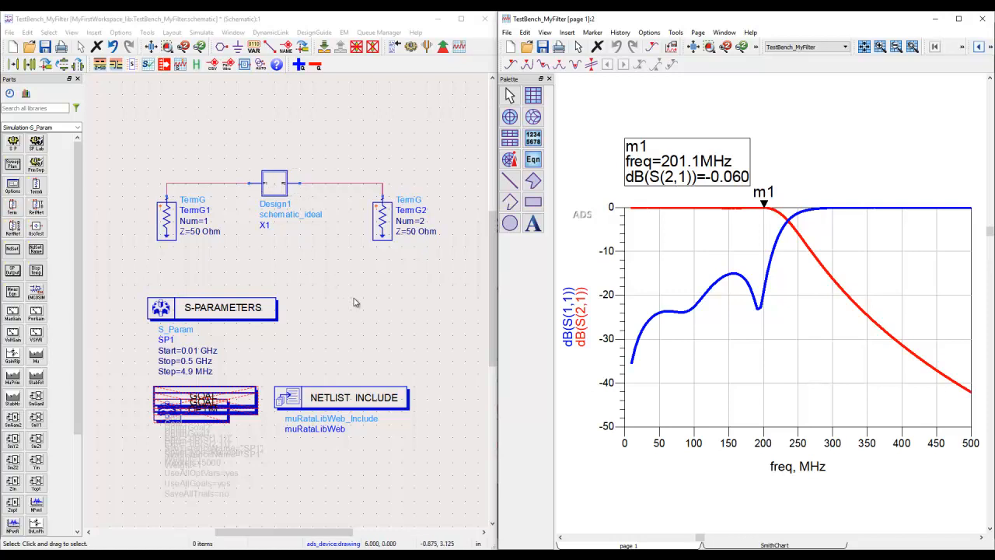
{"action": "mouse_move", "coordinate": [382, 280]}
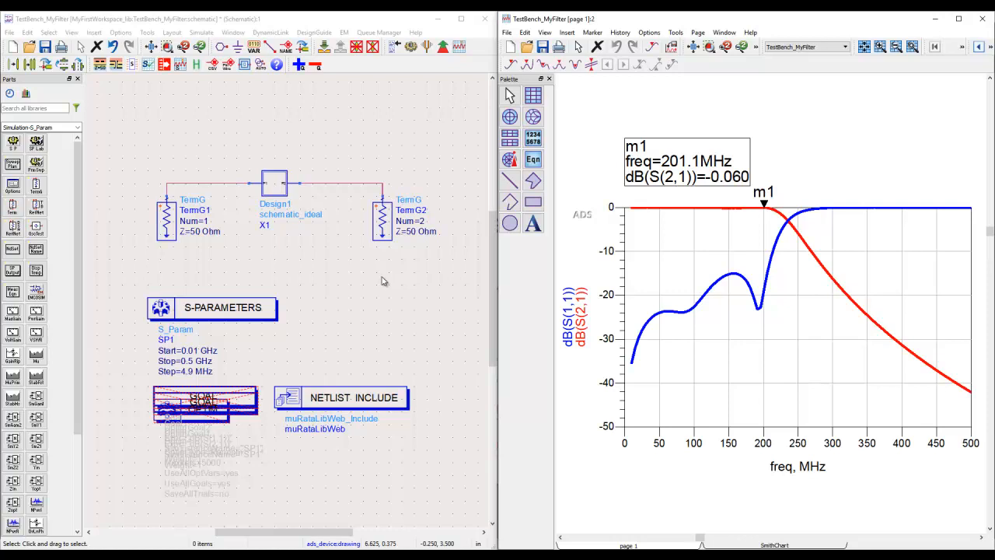
{"action": "mouse_move", "coordinate": [304, 289]}
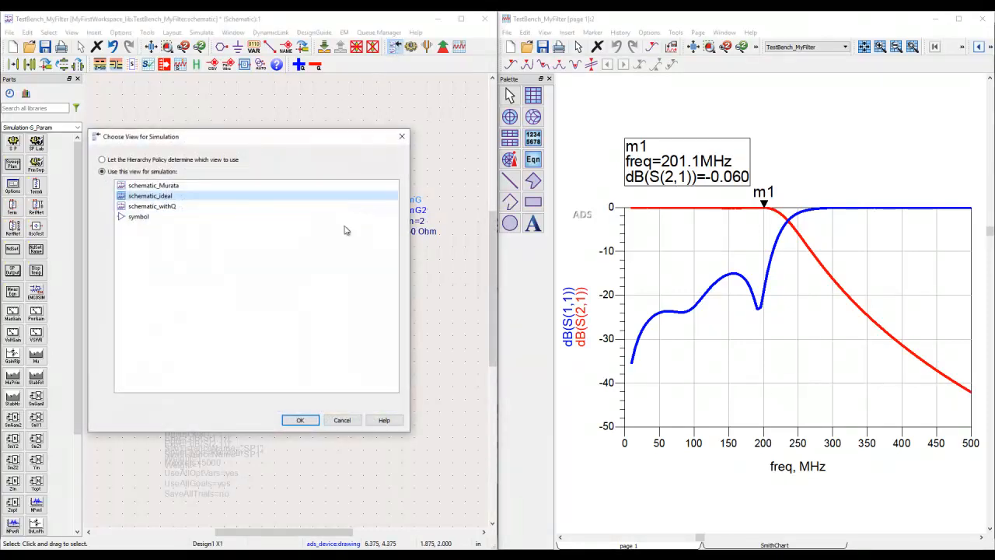
Step: Switch the filter instance to the schematic_Murata view for simulation
{"action": "left_click", "coordinate": [153, 185]}
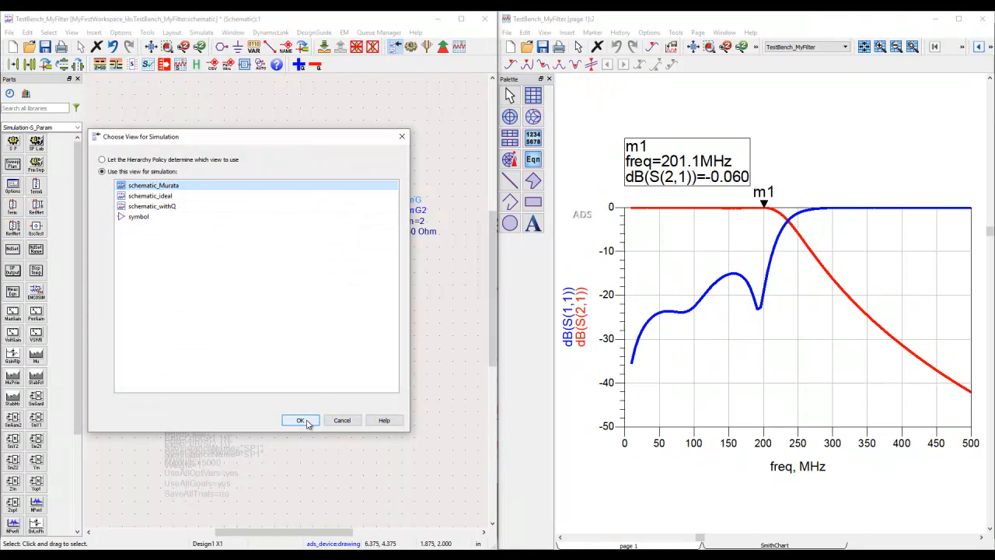
{"action": "left_click", "coordinate": [300, 419]}
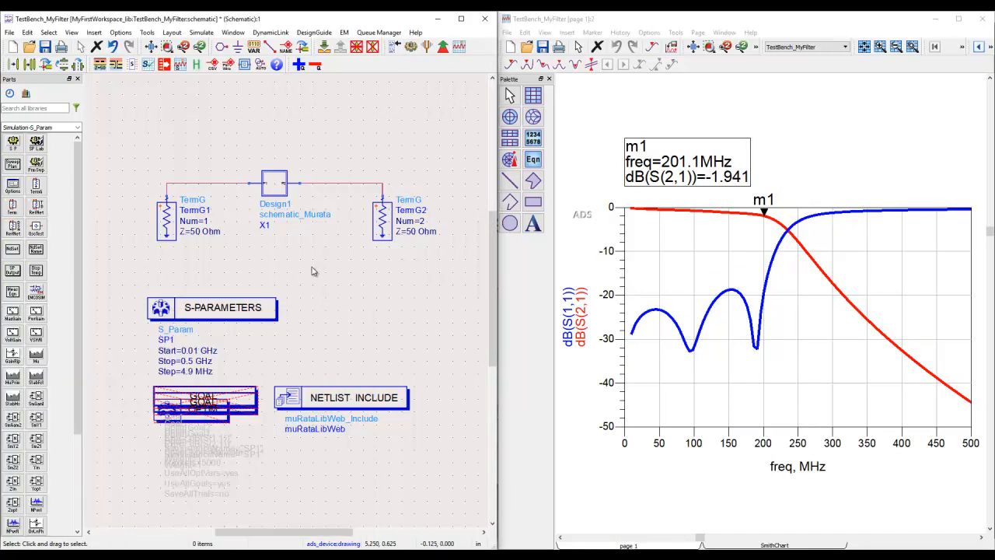
{"action": "mouse_move", "coordinate": [255, 278]}
{"action": "type", "text": "\"MyFi"}
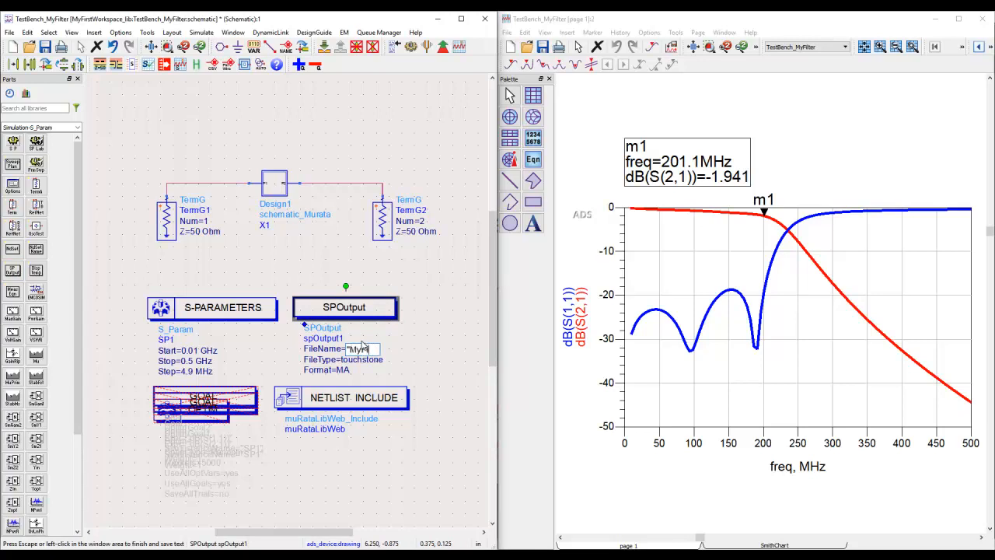
Step: Place an SPOutput with FileName MyFilter_Data.s2p, simulate, and close the simulator window
{"action": "type", "text": "lter_Data.s2p\""}
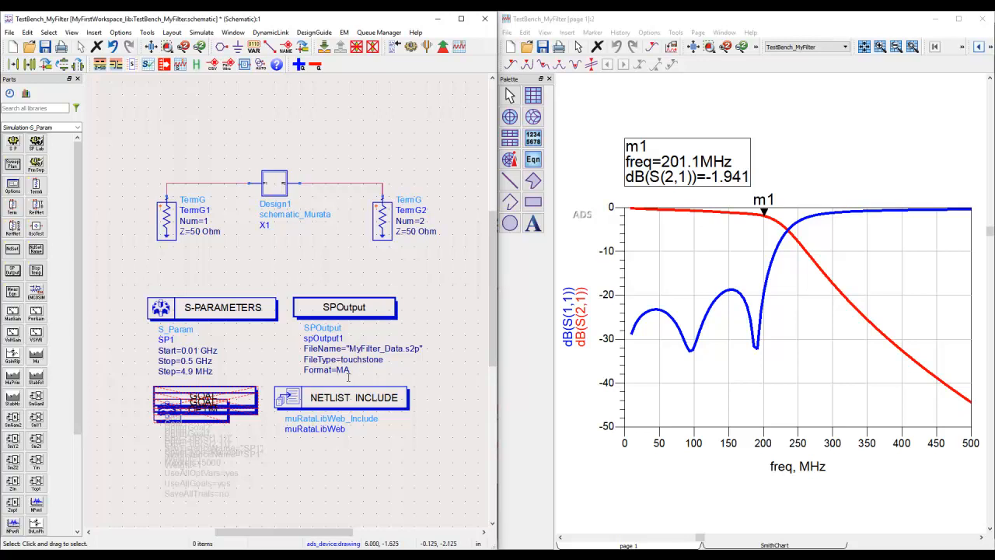
{"action": "mouse_move", "coordinate": [346, 278]}
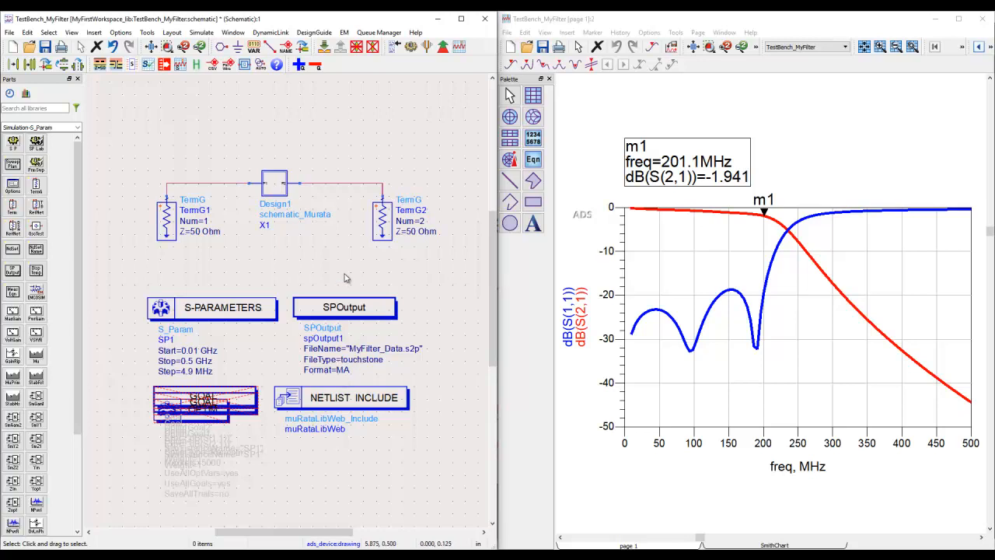
{"action": "left_click", "coordinate": [410, 46]}
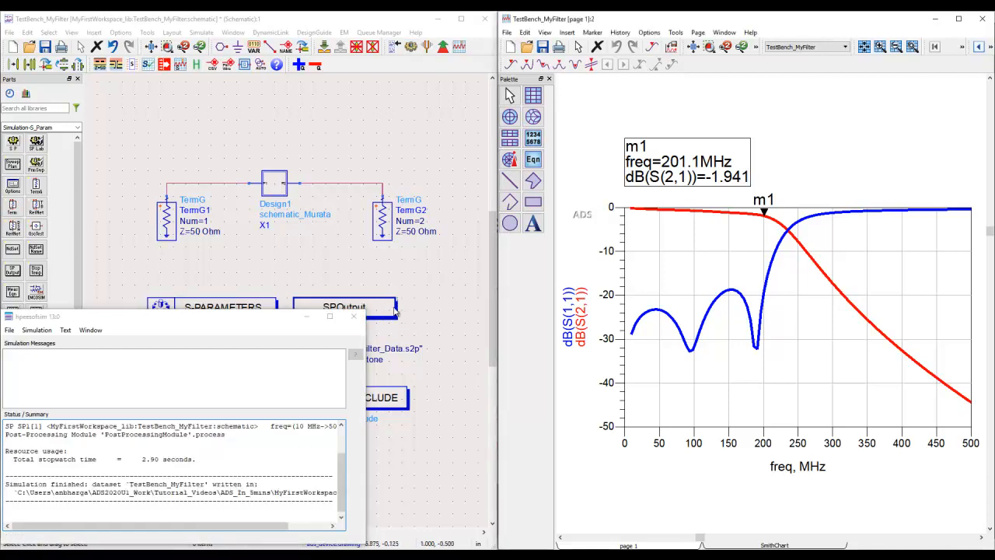
{"action": "left_click", "coordinate": [354, 316]}
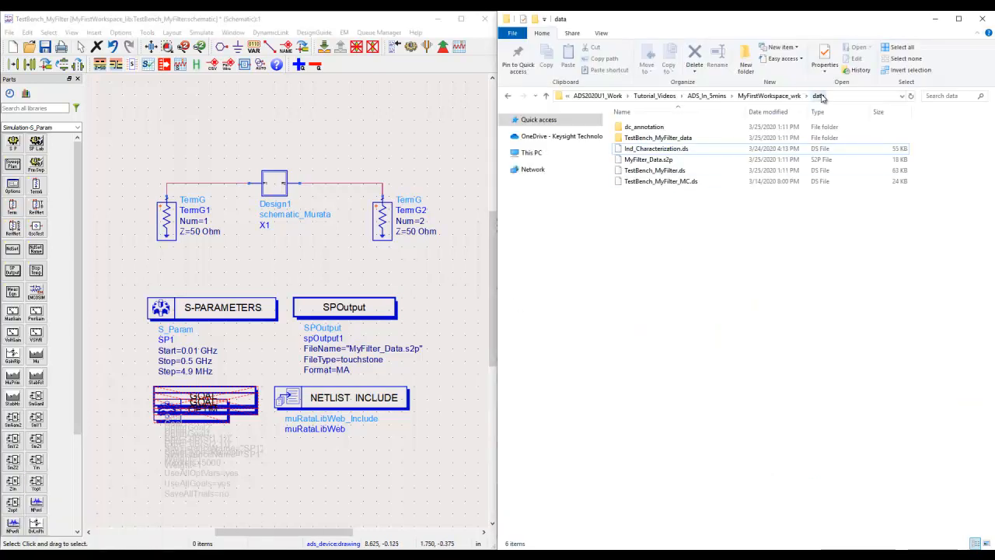
Step: Open MyFilter_Data.s2p from the MyFirstWorkspace_wrk data folder
{"action": "left_click", "coordinate": [648, 159]}
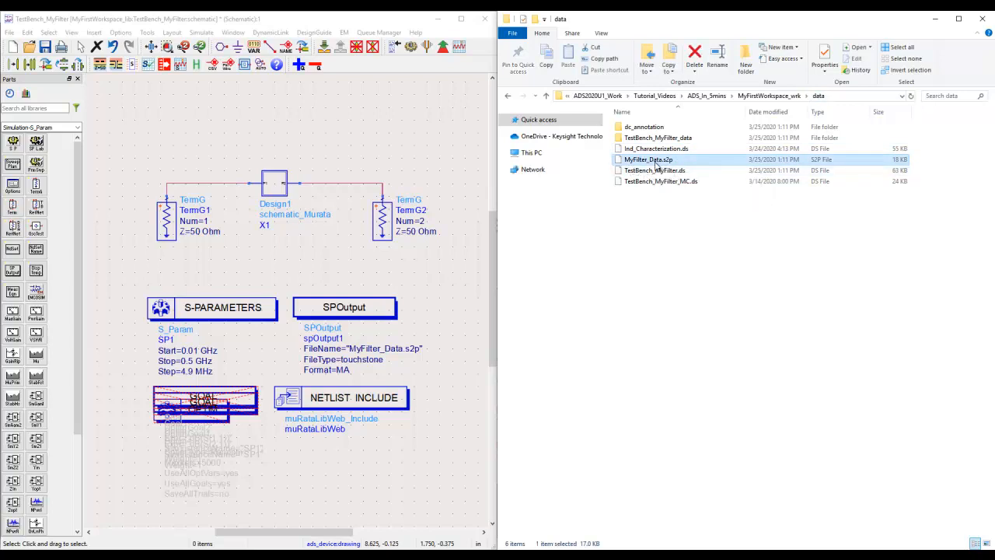
{"action": "double_click", "coordinate": [648, 160]}
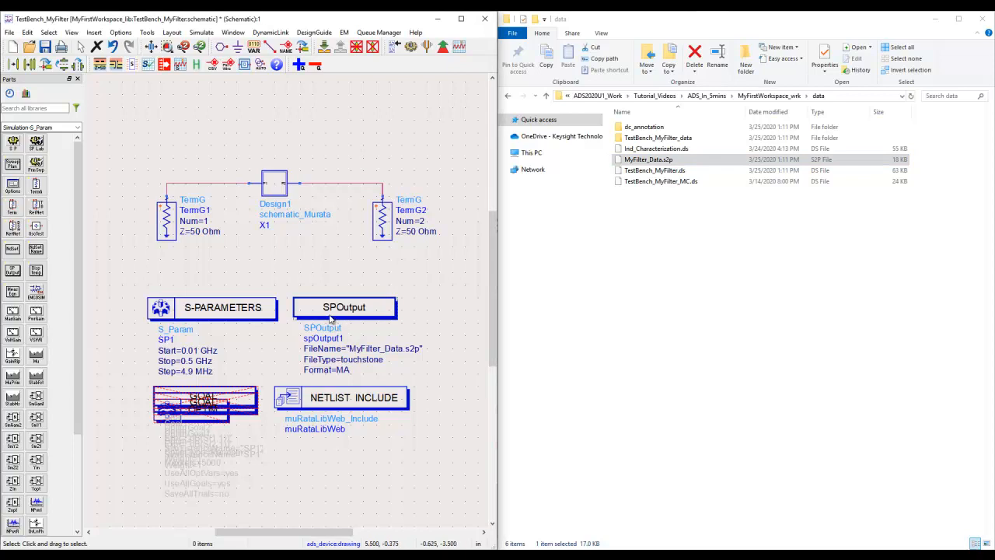
Step: Deactivate SPOutput, set the filter view back to schematic_ideal, and re-simulate
{"action": "left_click", "coordinate": [344, 307]}
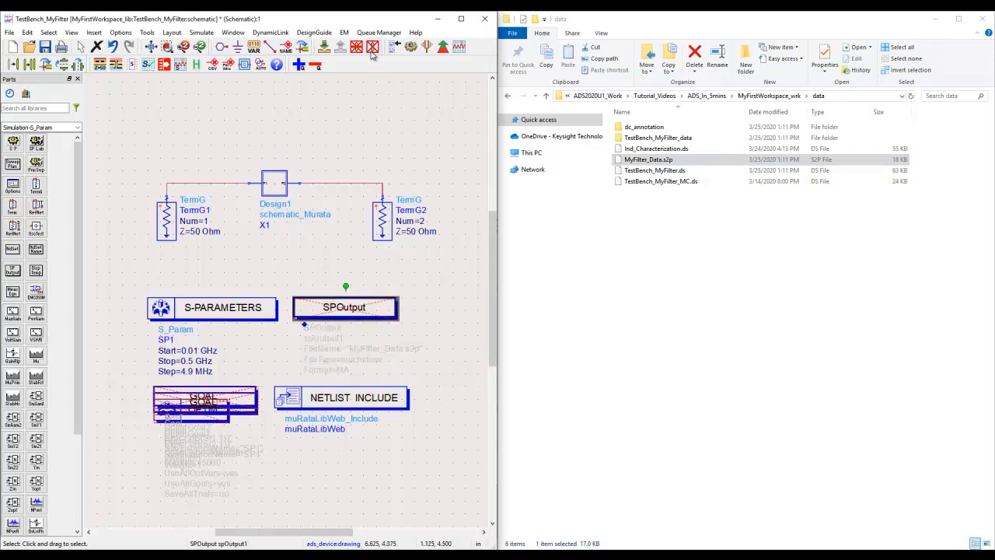
{"action": "left_click", "coordinate": [391, 45]}
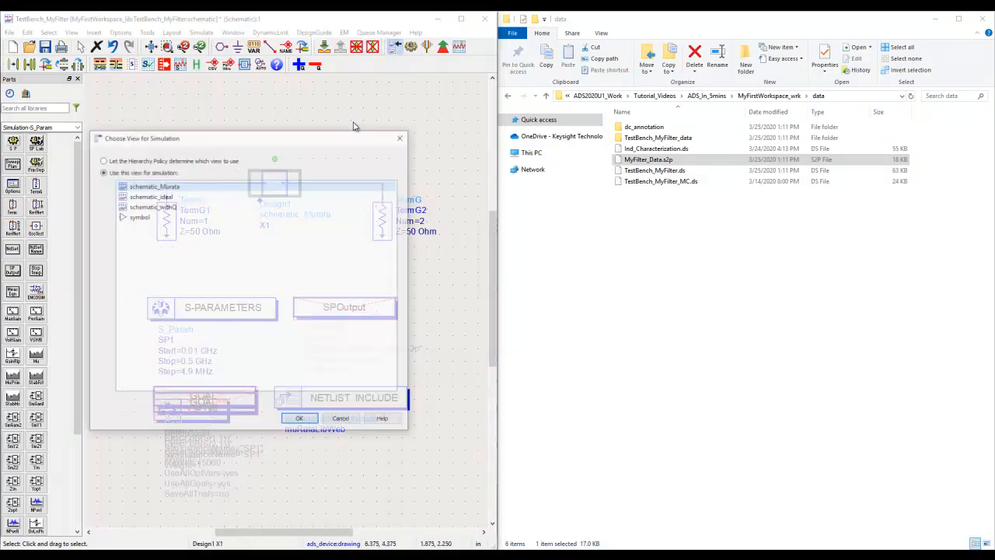
{"action": "left_click", "coordinate": [300, 418]}
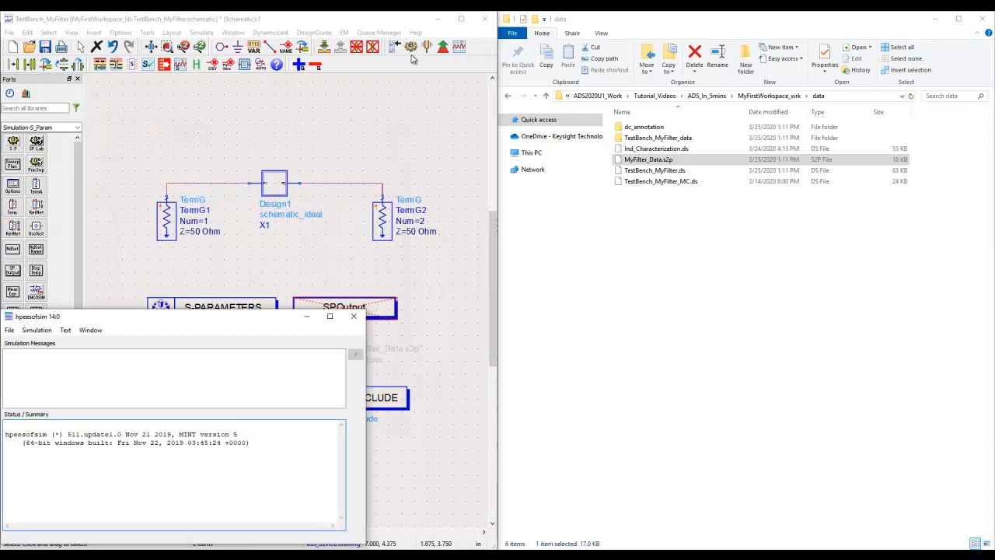
{"action": "mouse_move", "coordinate": [740, 272]}
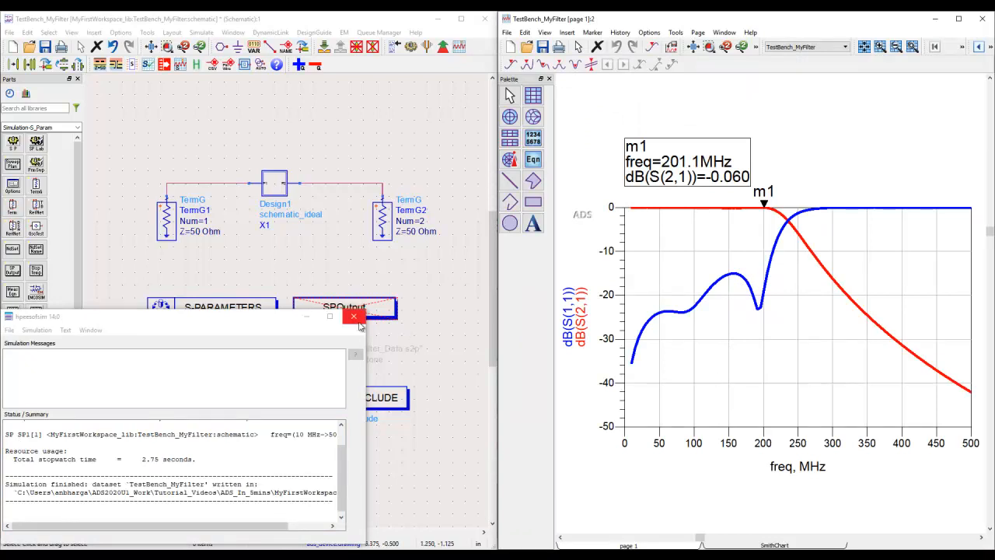
{"action": "left_click", "coordinate": [354, 317]}
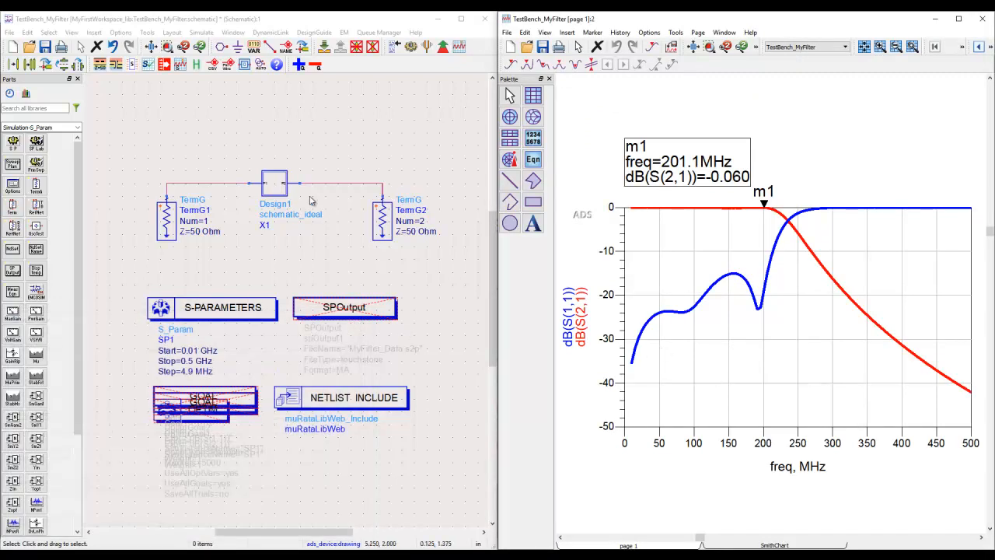
{"action": "mouse_move", "coordinate": [286, 119]}
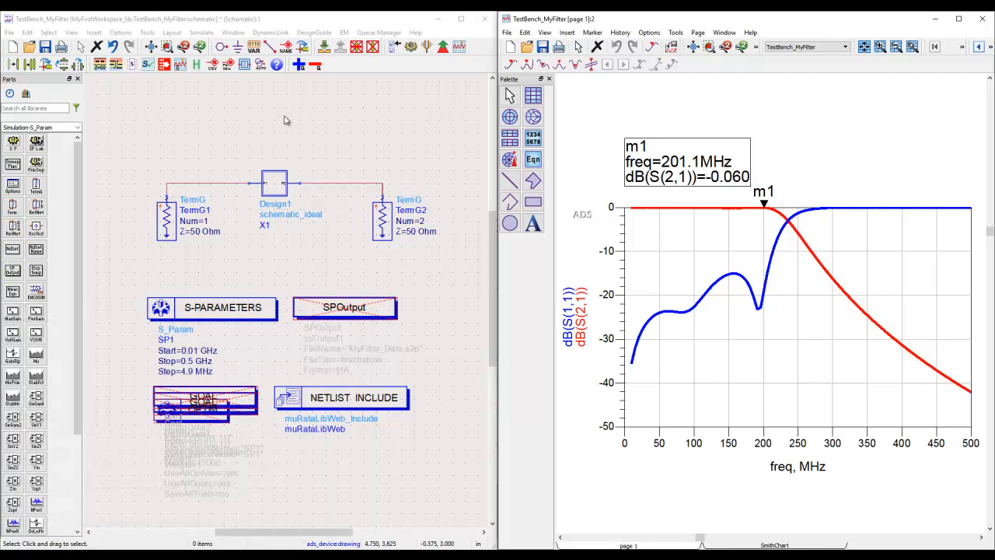
{"action": "mouse_move", "coordinate": [245, 145]}
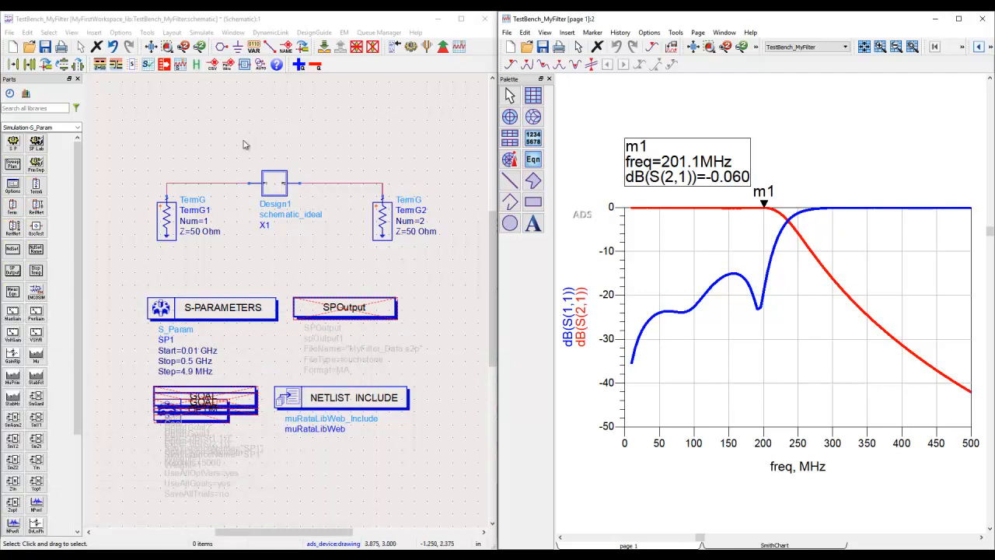
{"action": "mouse_move", "coordinate": [187, 221]}
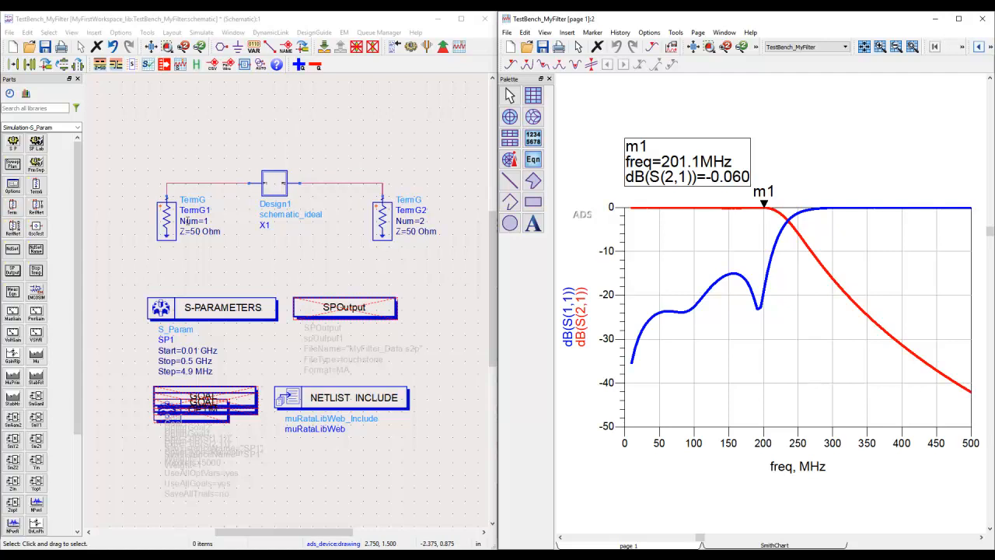
{"action": "mouse_move", "coordinate": [463, 122]}
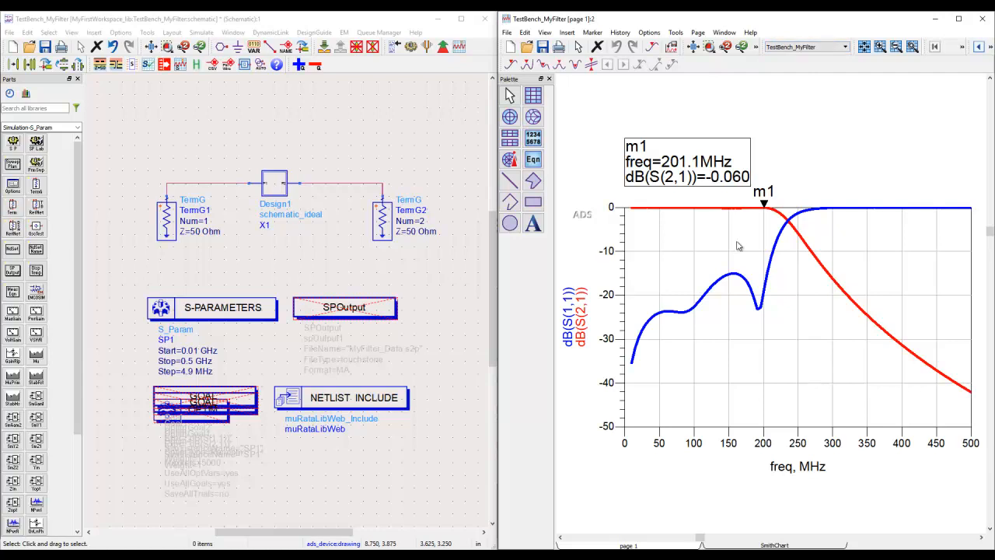
{"action": "mouse_move", "coordinate": [731, 256]}
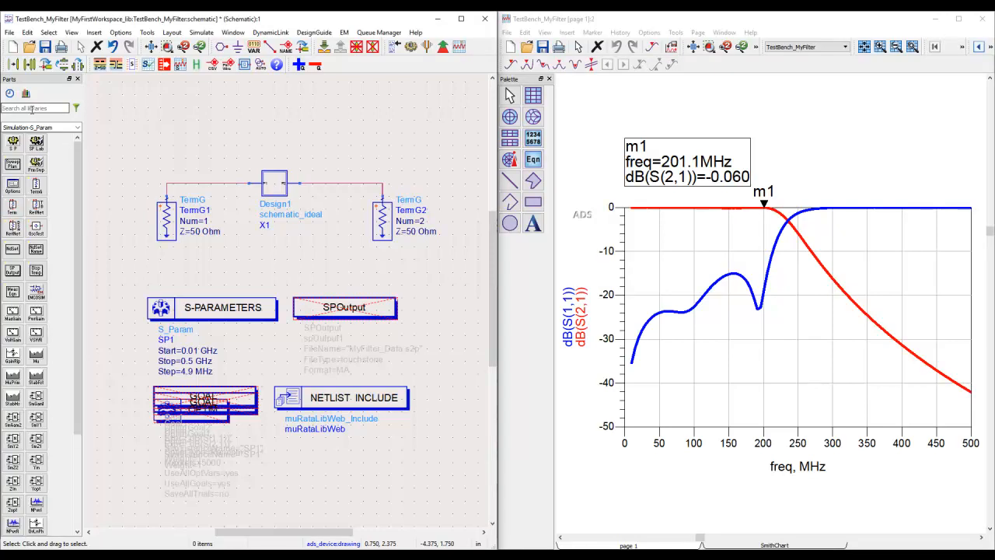
Step: Place the SnP component found by searching 'snp' and open its N-Port dialog
{"action": "type", "text": "snp"}
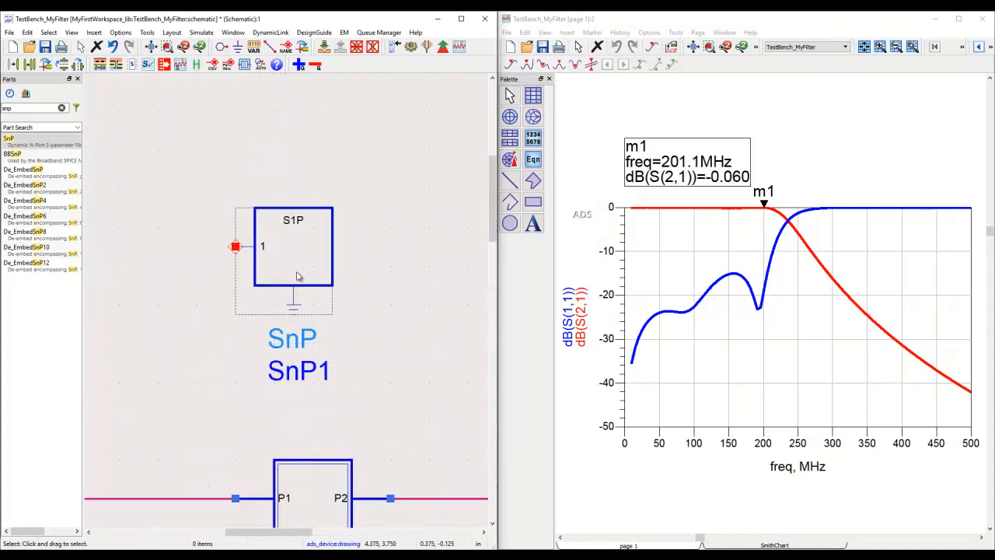
{"action": "double_click", "coordinate": [282, 247]}
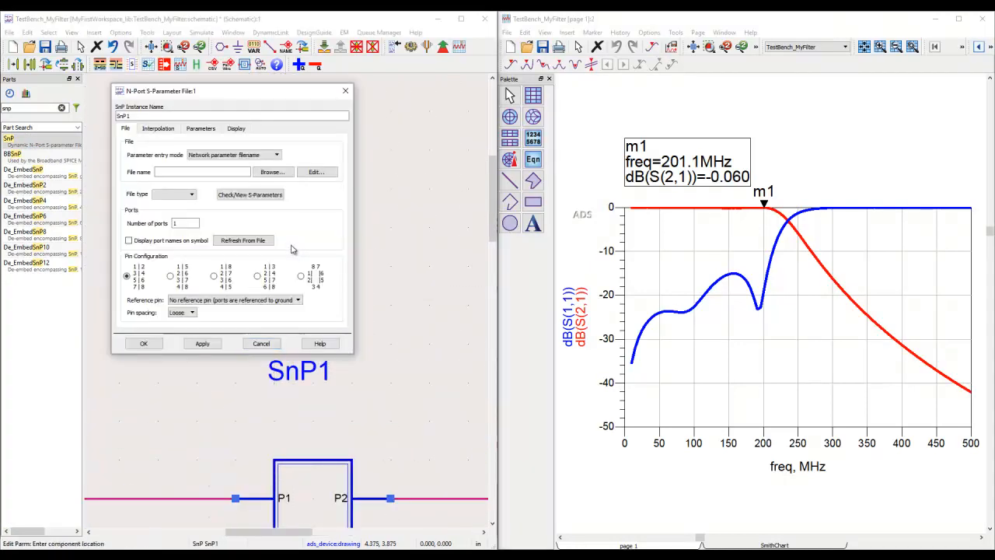
Step: Browse to MyFilter_Data.s2p as SnP1's 2-port Touchstone data file
{"action": "left_click", "coordinate": [272, 171]}
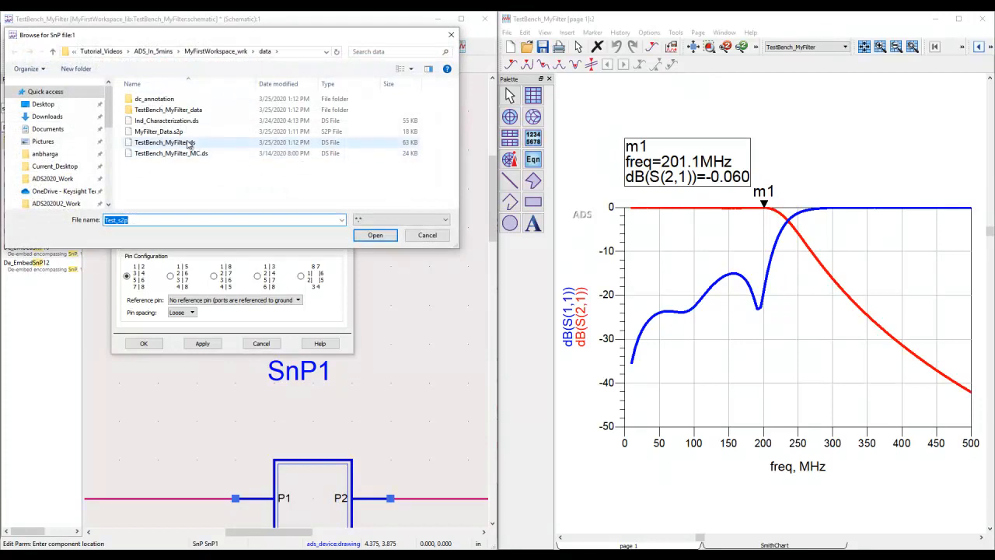
{"action": "left_click", "coordinate": [159, 132]}
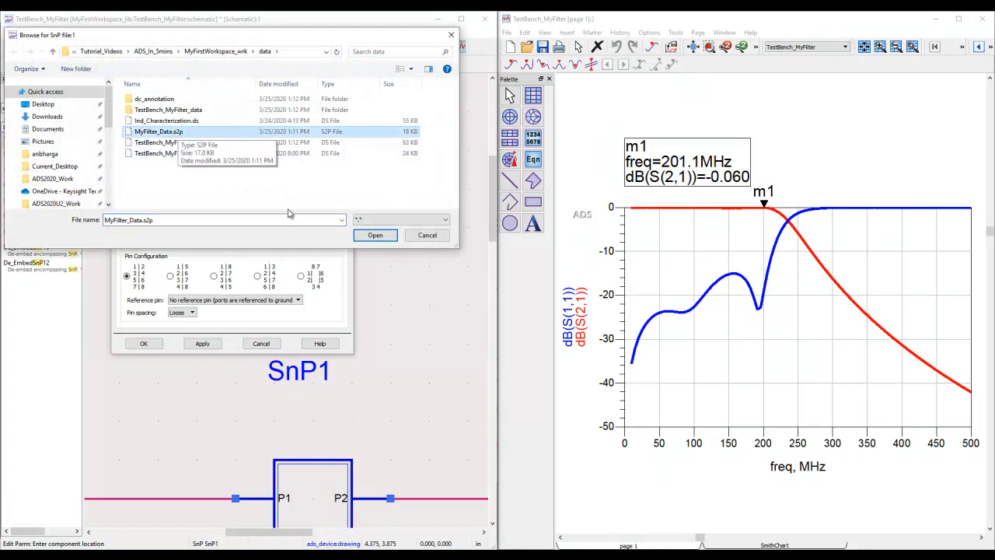
{"action": "left_click", "coordinate": [375, 235]}
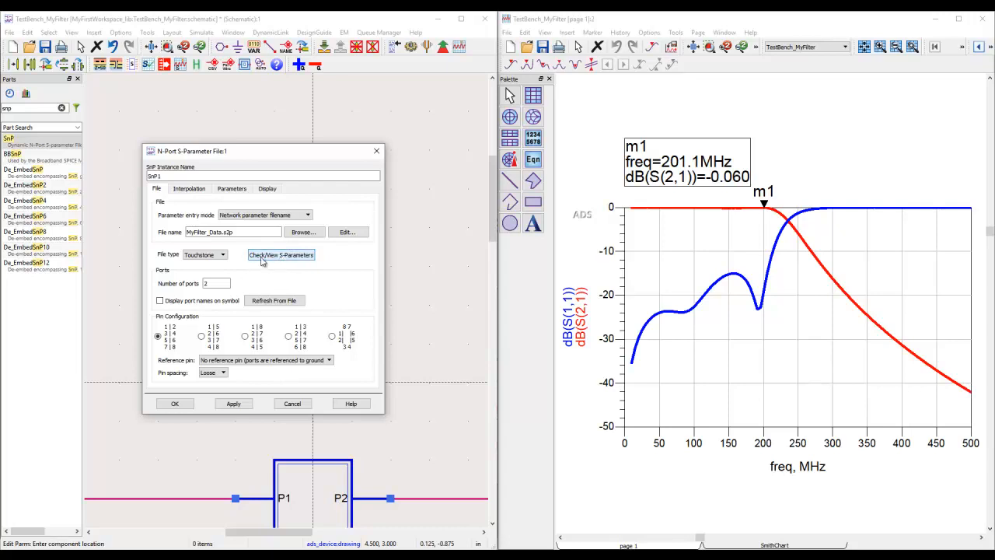
{"action": "left_click", "coordinate": [281, 255]}
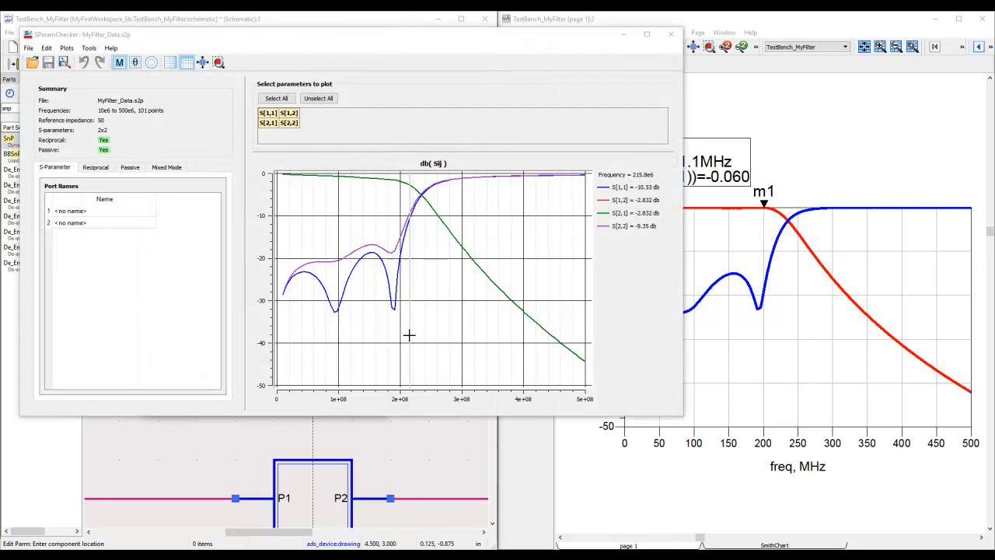
{"action": "left_click", "coordinate": [291, 123]}
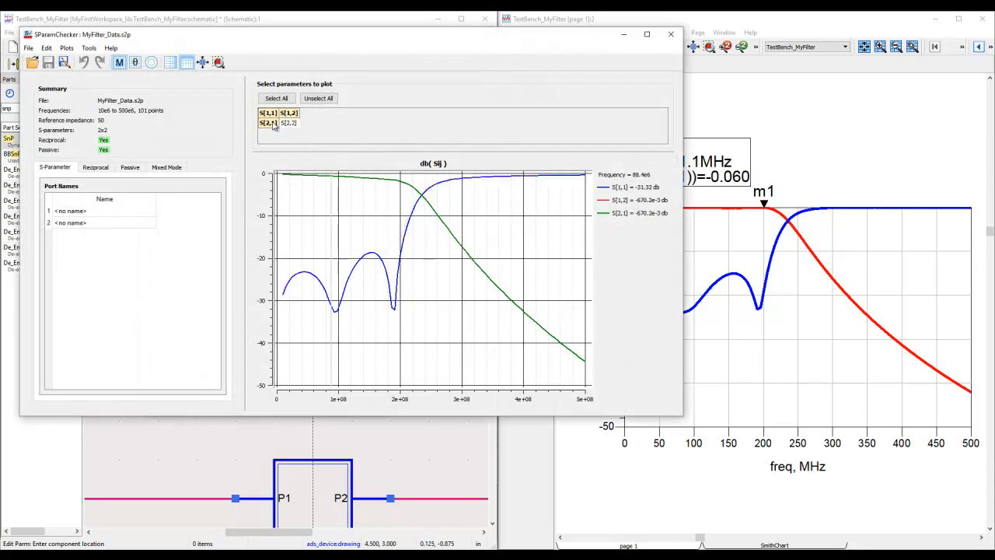
{"action": "left_click", "coordinate": [289, 113]}
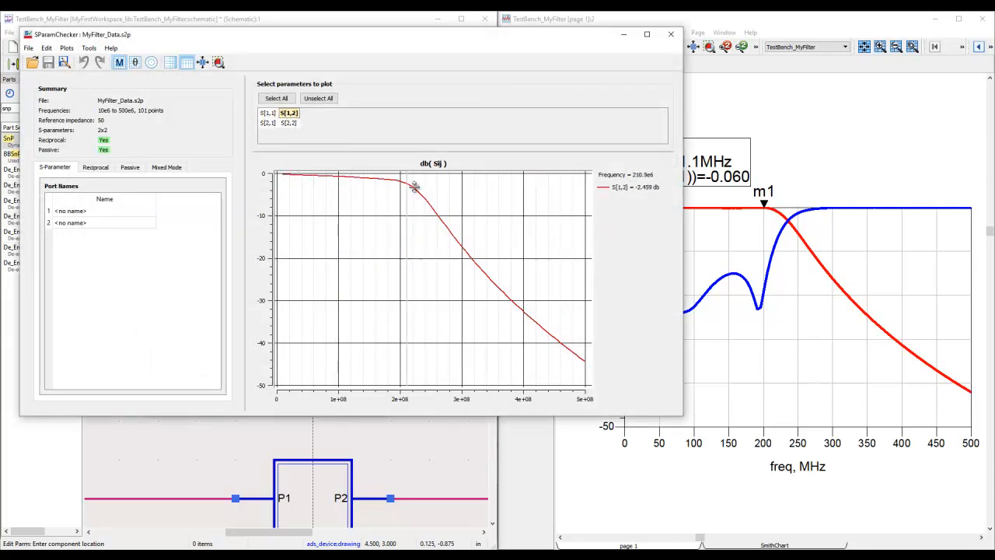
{"action": "left_click", "coordinate": [289, 123]}
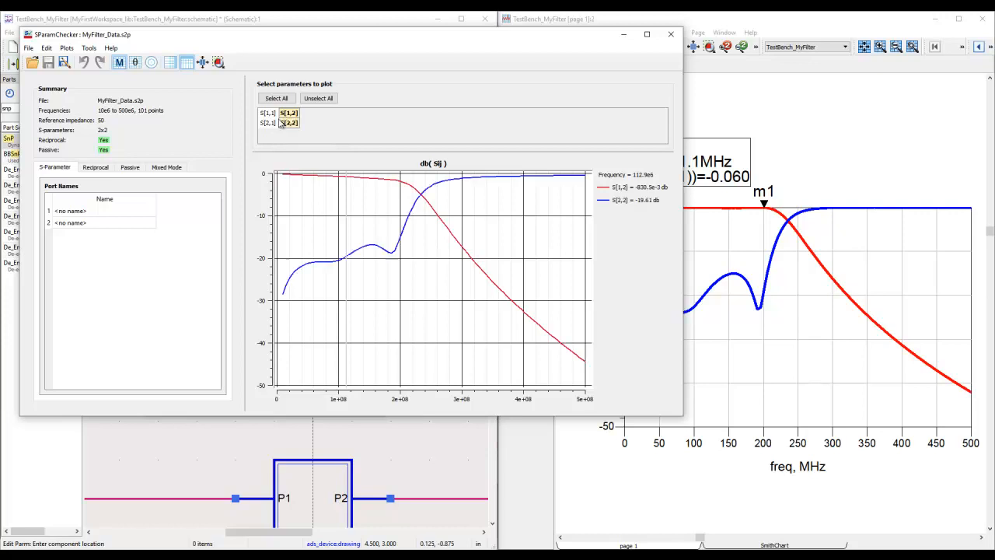
{"action": "left_click", "coordinate": [268, 122]}
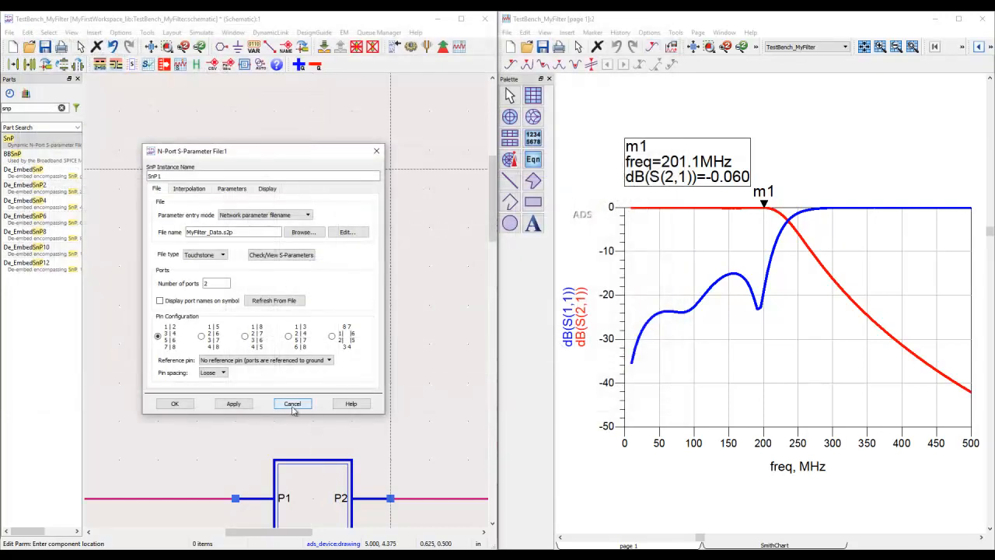
Step: Close the N-Port S-Parameter File dialog and select the S2P SnP1 component
{"action": "left_click", "coordinate": [292, 404]}
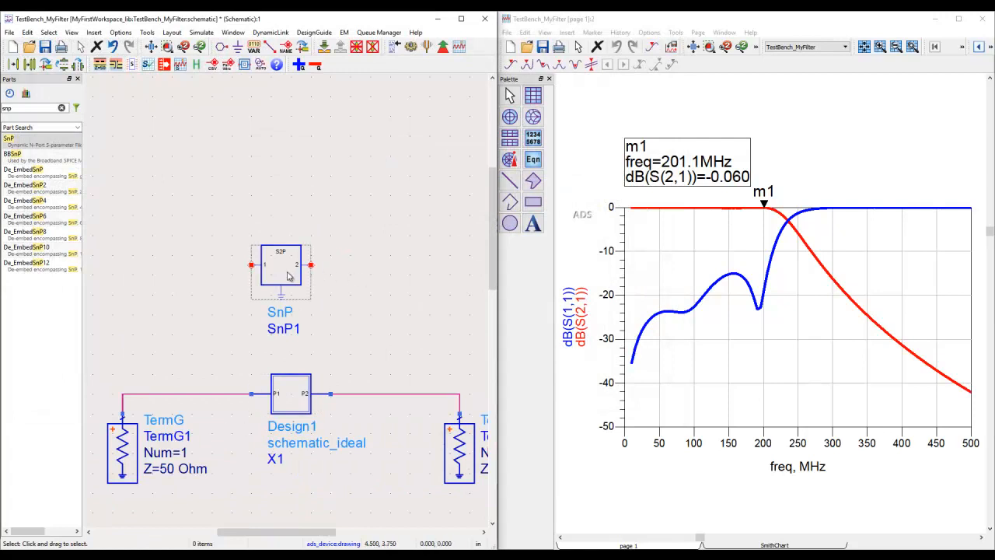
{"action": "left_click", "coordinate": [290, 272]}
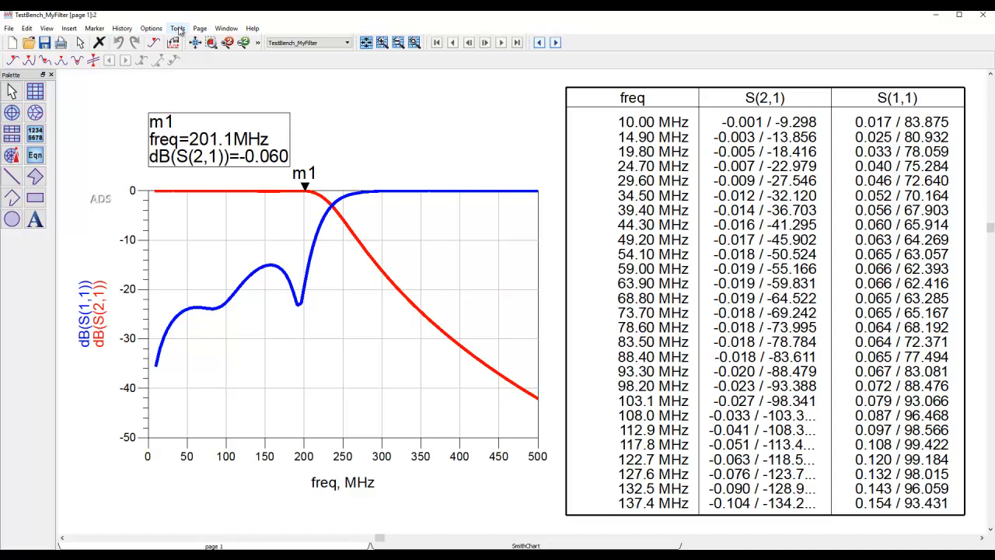
Step: Write dataset TestBench_MyFilter to Touchstone file Test2_Data.s2p using dftool
{"action": "left_click", "coordinate": [178, 28]}
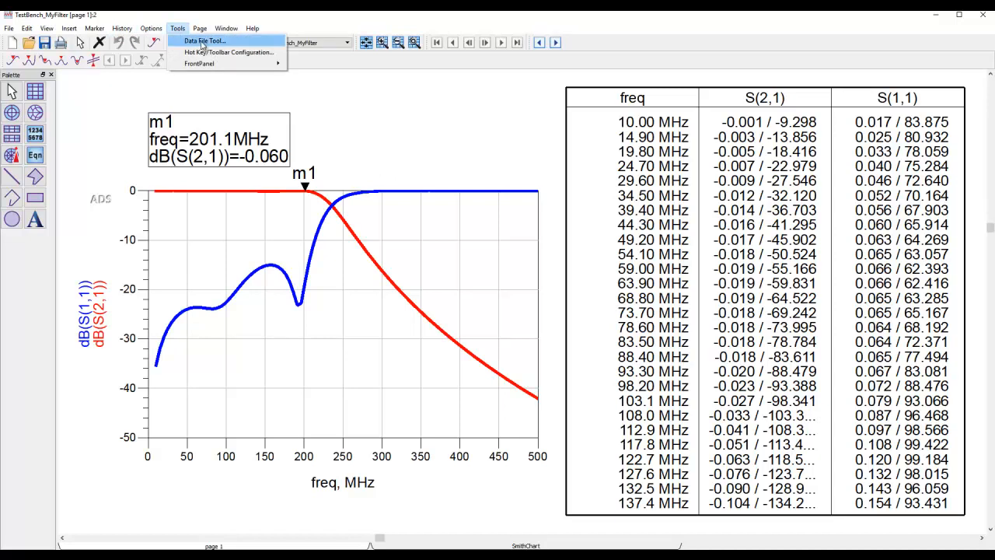
{"action": "left_click", "coordinate": [176, 28]}
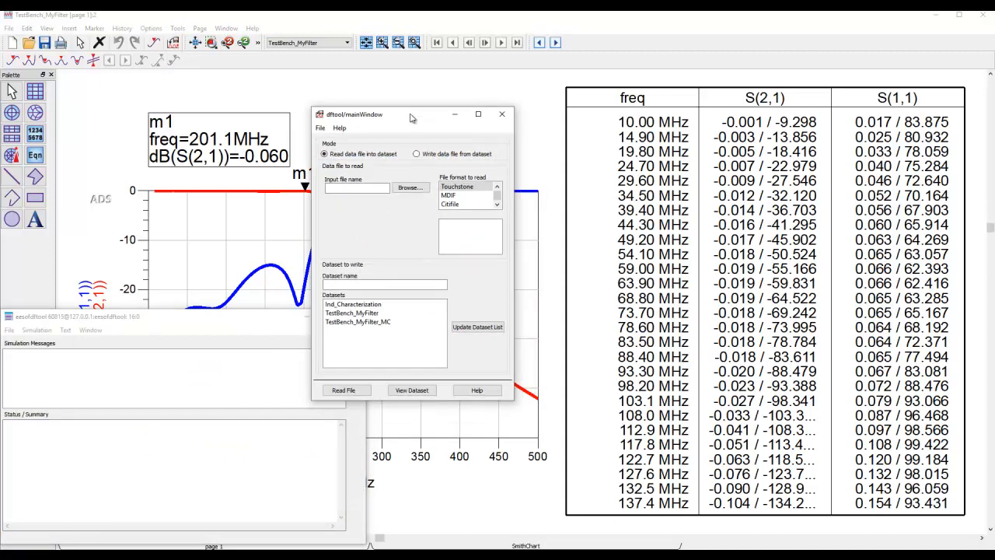
{"action": "left_click_drag", "start_coordinate": [412, 114], "coordinate": [412, 112]}
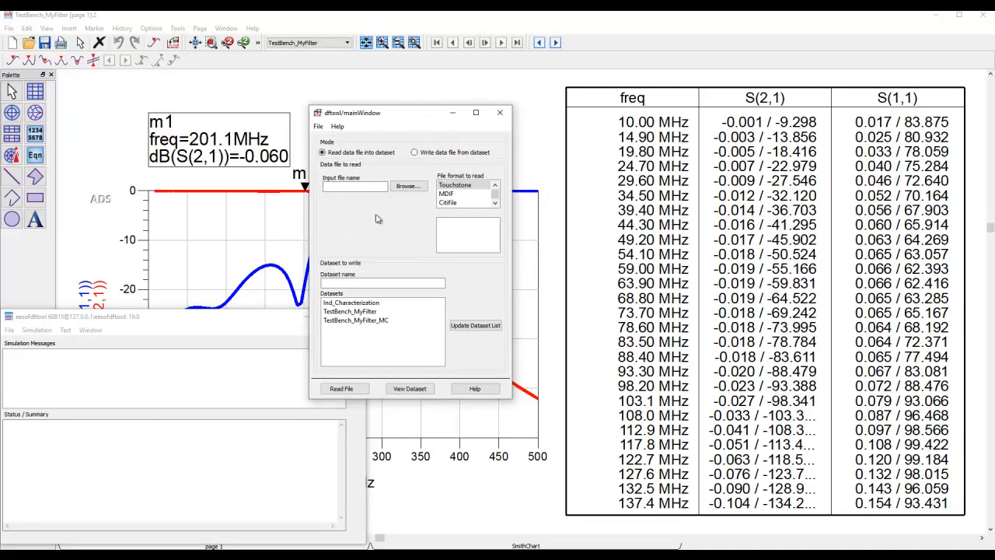
{"action": "mouse_move", "coordinate": [391, 176]}
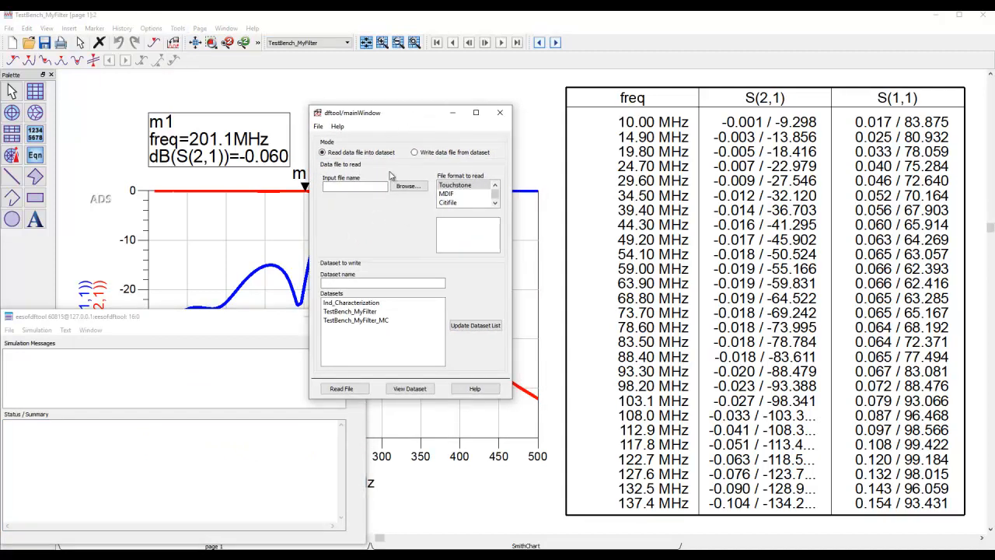
{"action": "left_click", "coordinate": [415, 151]}
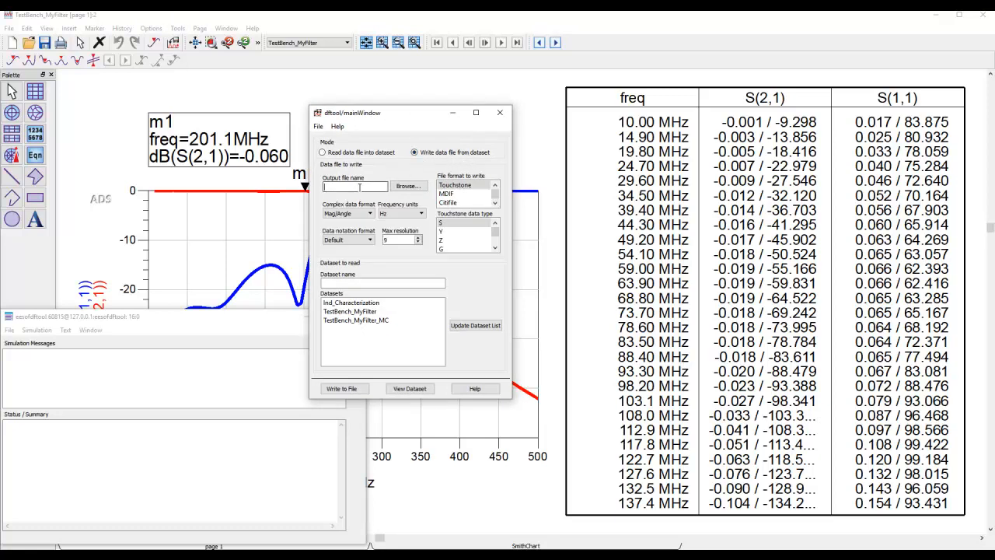
{"action": "type", "text": "Test2"}
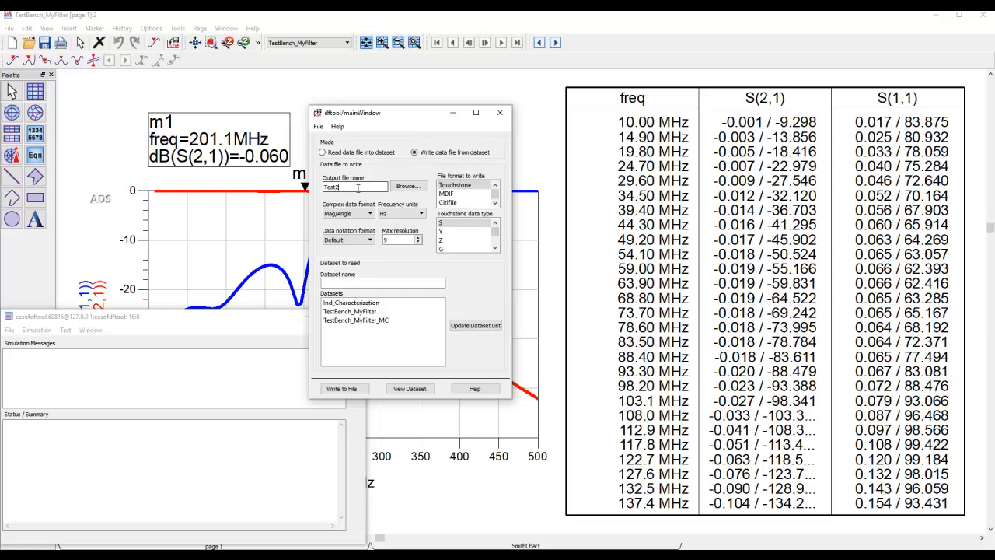
{"action": "type", "text": "_Data"}
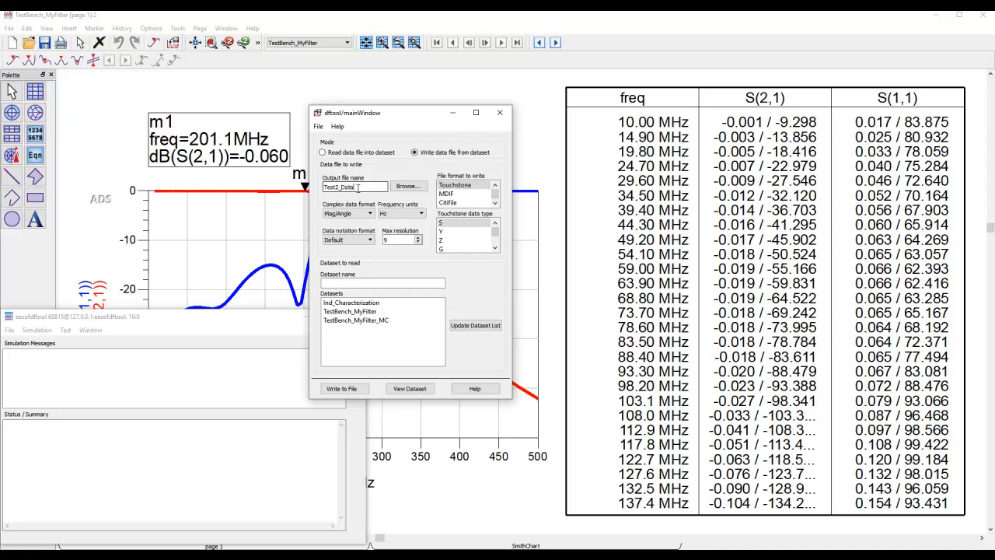
{"action": "type", "text": ".s2p"}
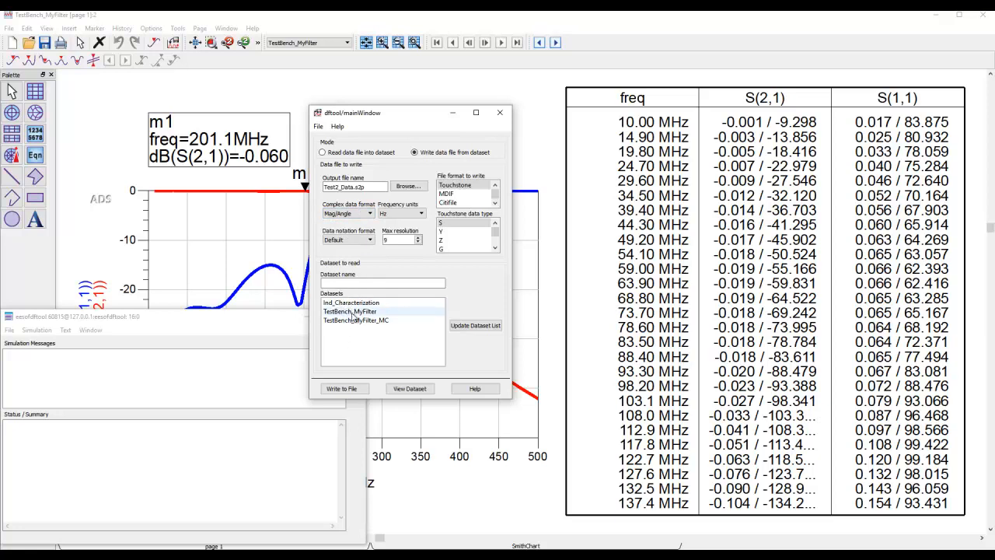
{"action": "left_click", "coordinate": [348, 311]}
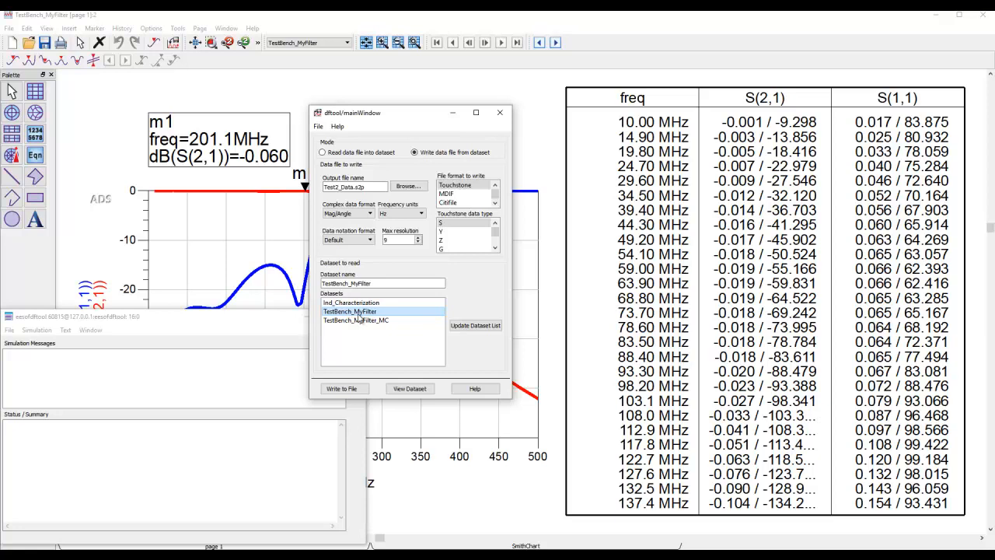
{"action": "mouse_move", "coordinate": [369, 377]}
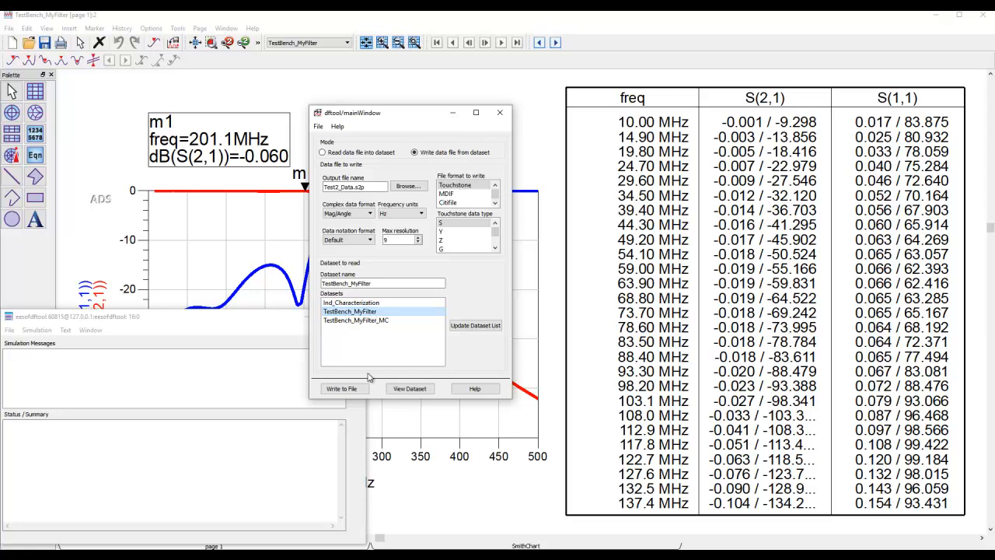
{"action": "left_click", "coordinate": [342, 387]}
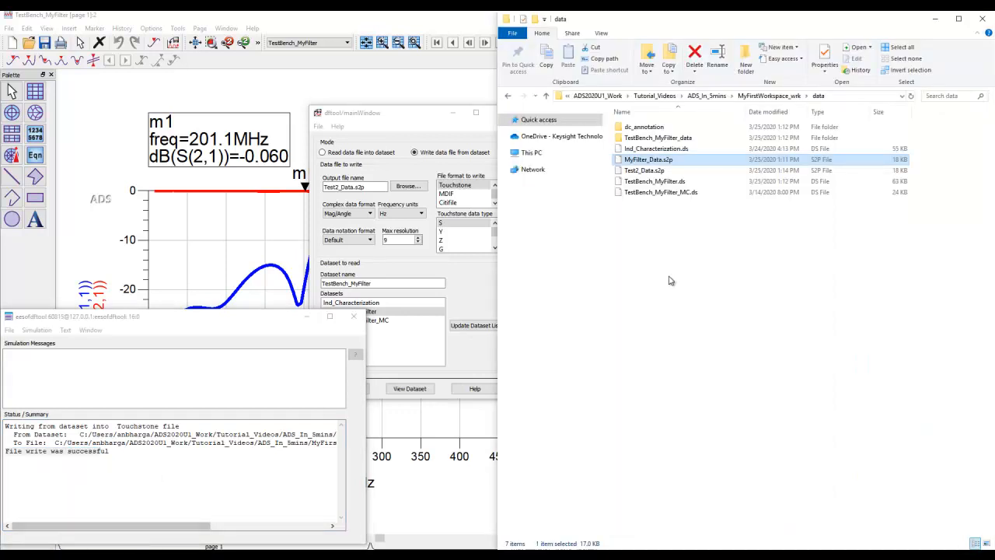
Step: Confirm Test2_Data.s2p in the data folder, close dftool, and return to the schematic
{"action": "left_click", "coordinate": [643, 170]}
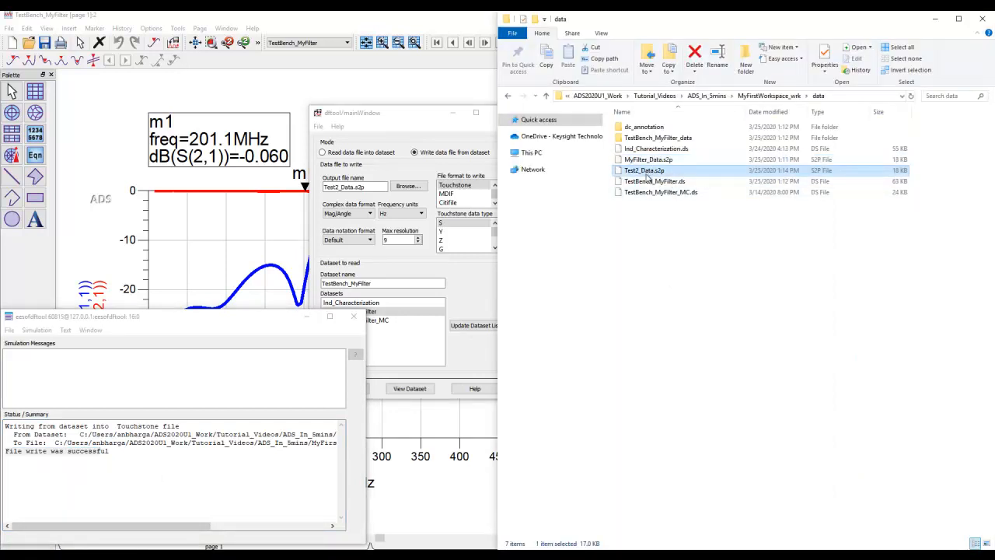
{"action": "mouse_move", "coordinate": [645, 170]}
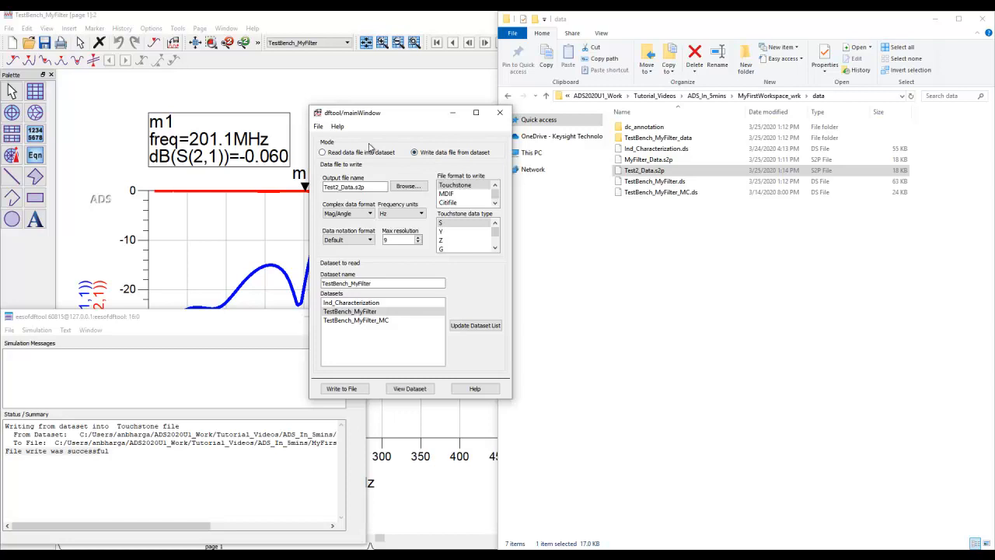
{"action": "left_click", "coordinate": [323, 151]}
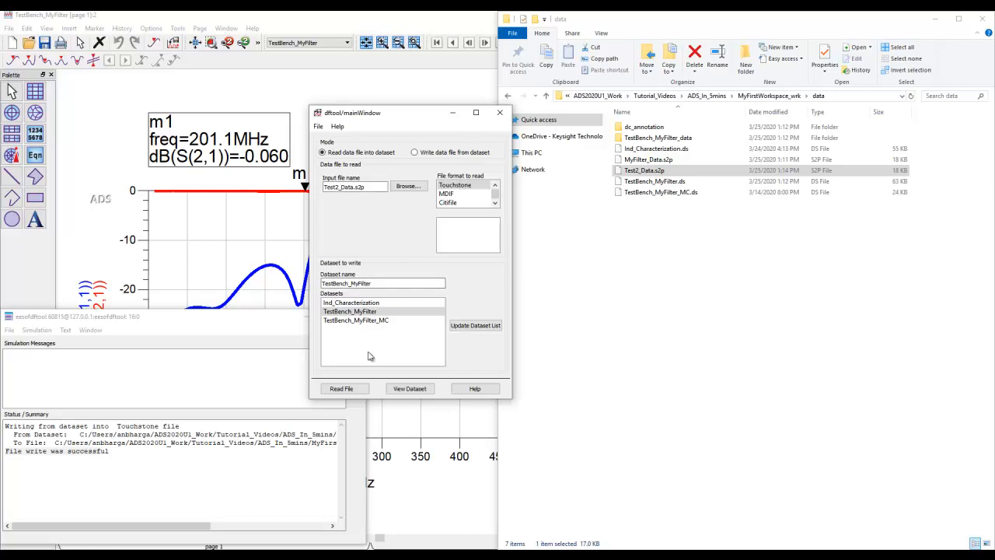
{"action": "mouse_move", "coordinate": [439, 368]}
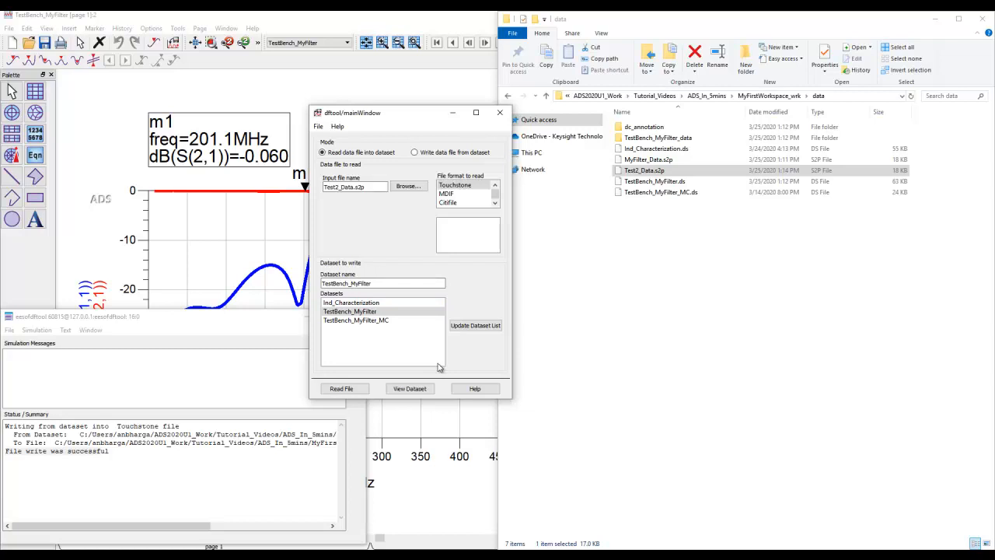
{"action": "left_click", "coordinate": [500, 112]}
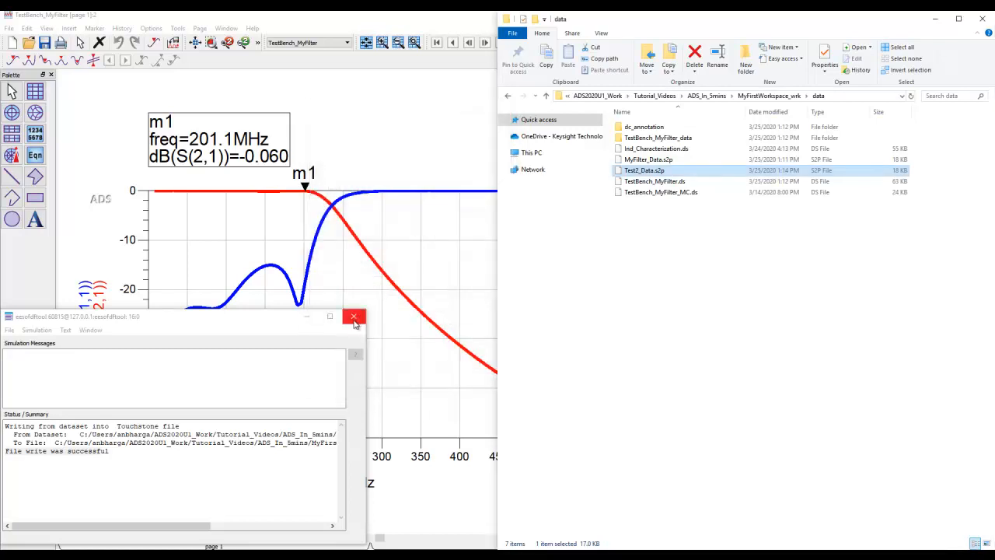
{"action": "left_click", "coordinate": [354, 317]}
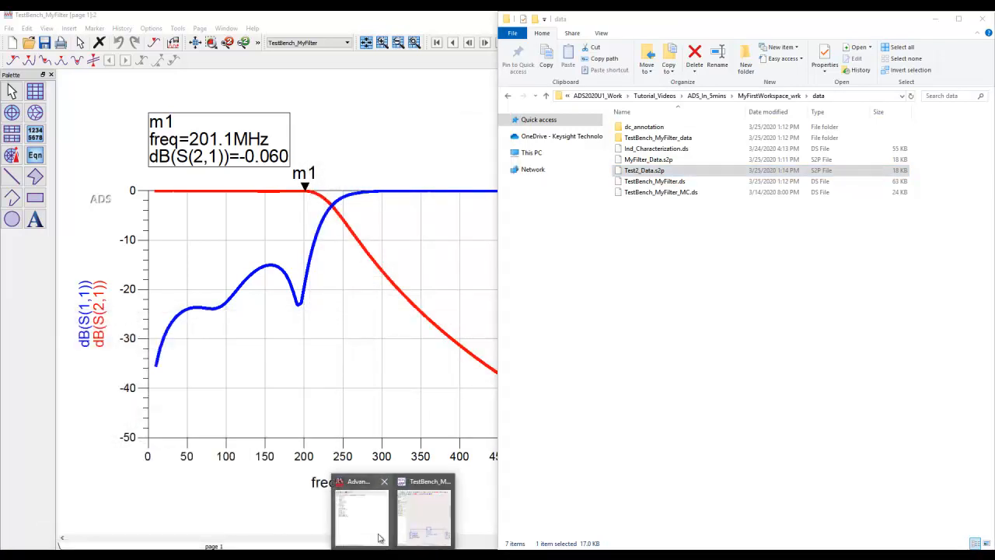
{"action": "left_click", "coordinate": [424, 513]}
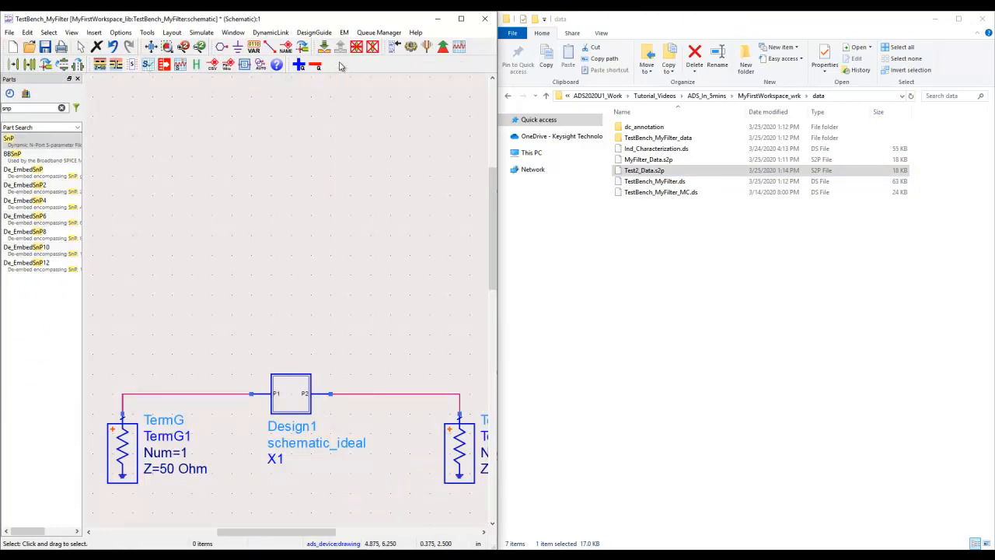
Step: View MyFilter_Data.s2p in the S-Parameter Viewer, then check the dataset dropdown
{"action": "right_click", "coordinate": [340, 65]}
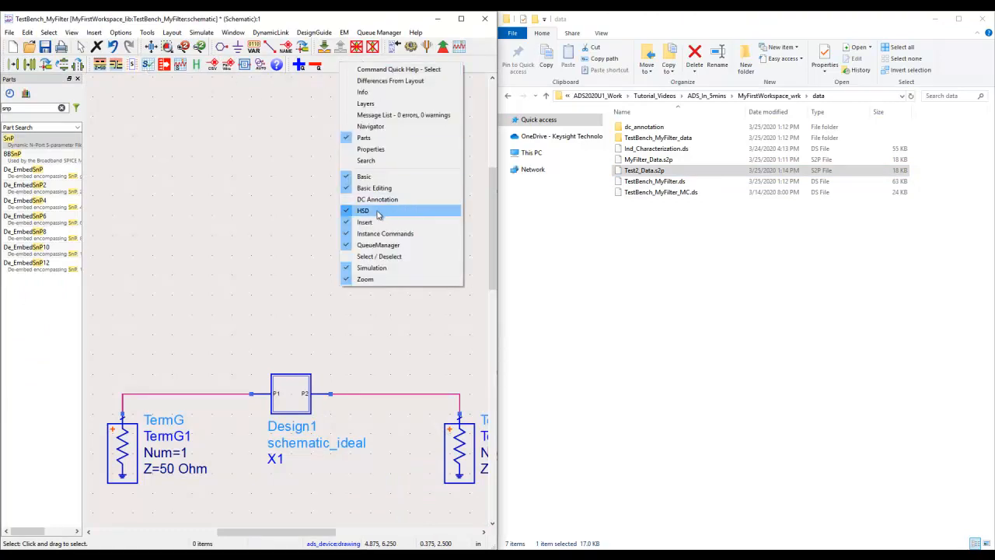
{"action": "mouse_move", "coordinate": [259, 150]}
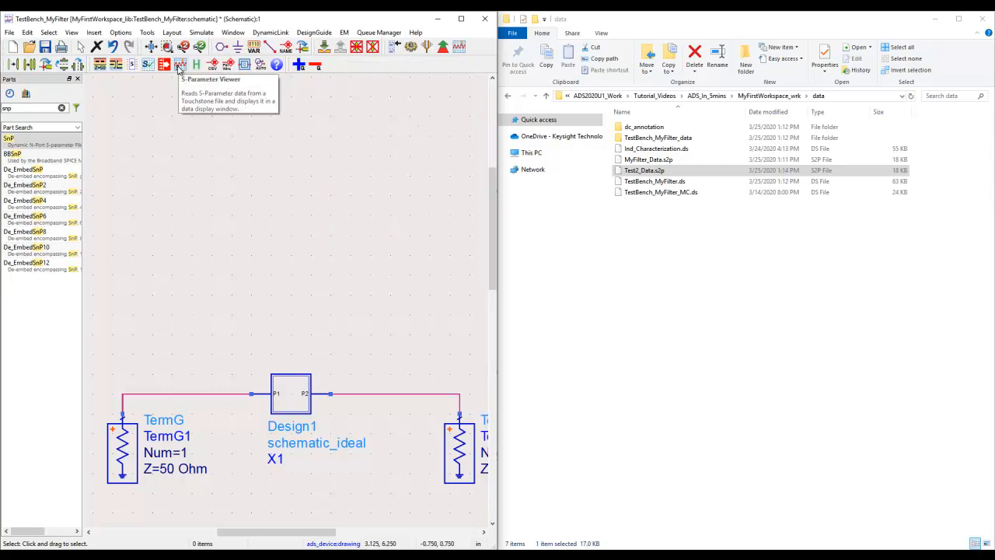
{"action": "left_click", "coordinate": [180, 64]}
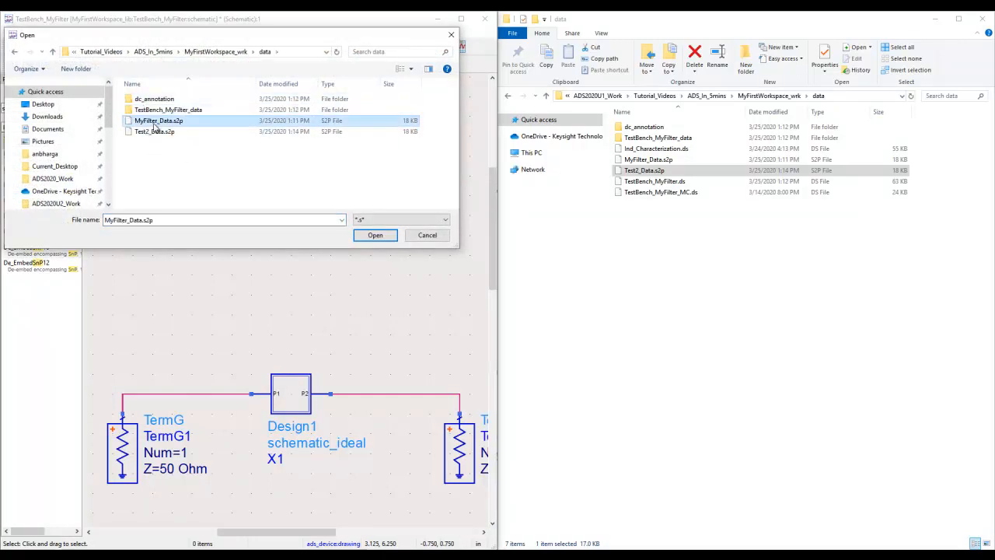
{"action": "mouse_move", "coordinate": [159, 121]}
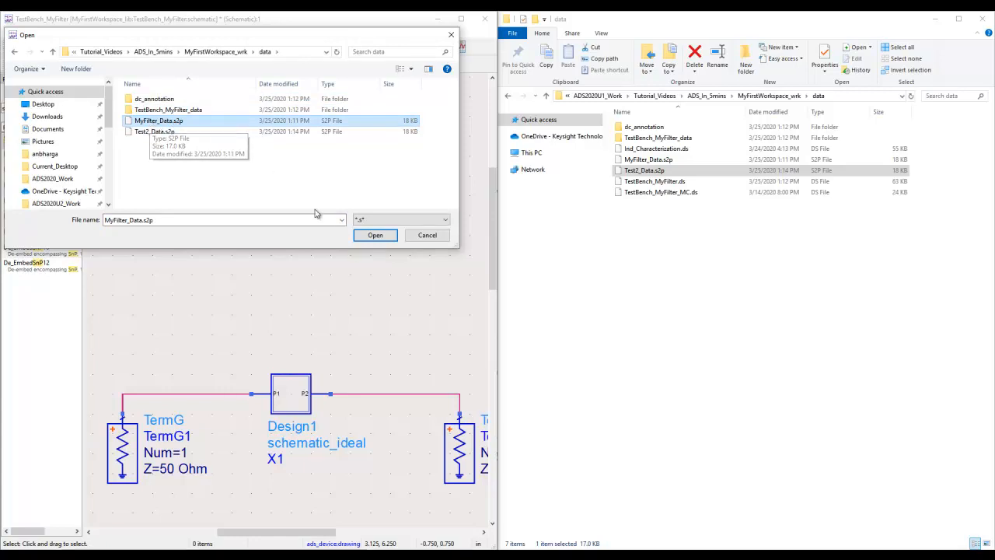
{"action": "left_click", "coordinate": [374, 234]}
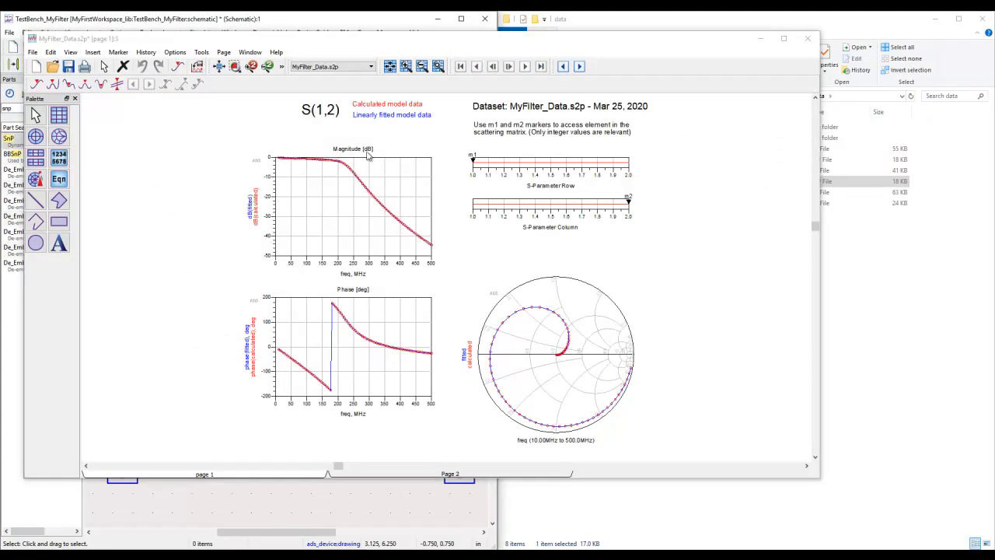
{"action": "left_click", "coordinate": [327, 66]}
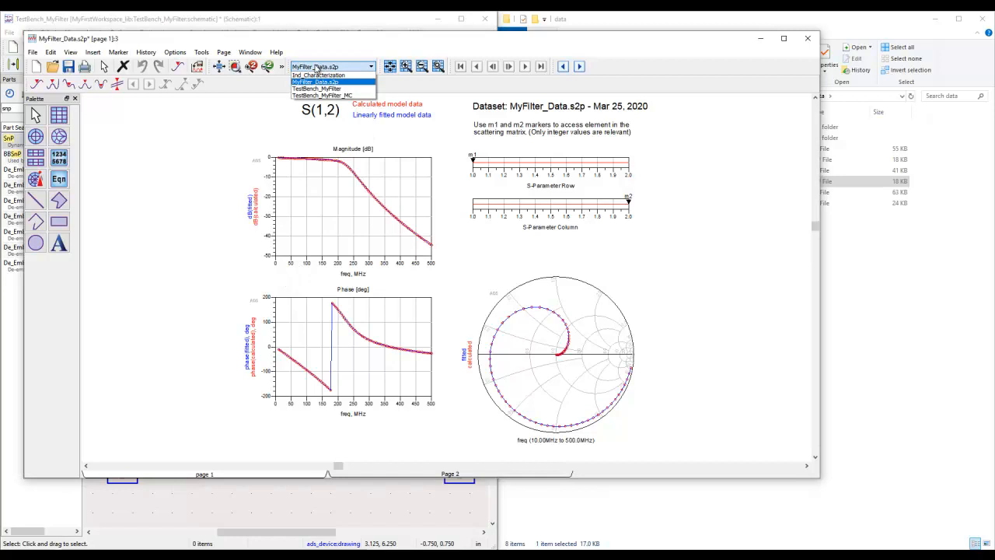
{"action": "left_click", "coordinate": [315, 80]}
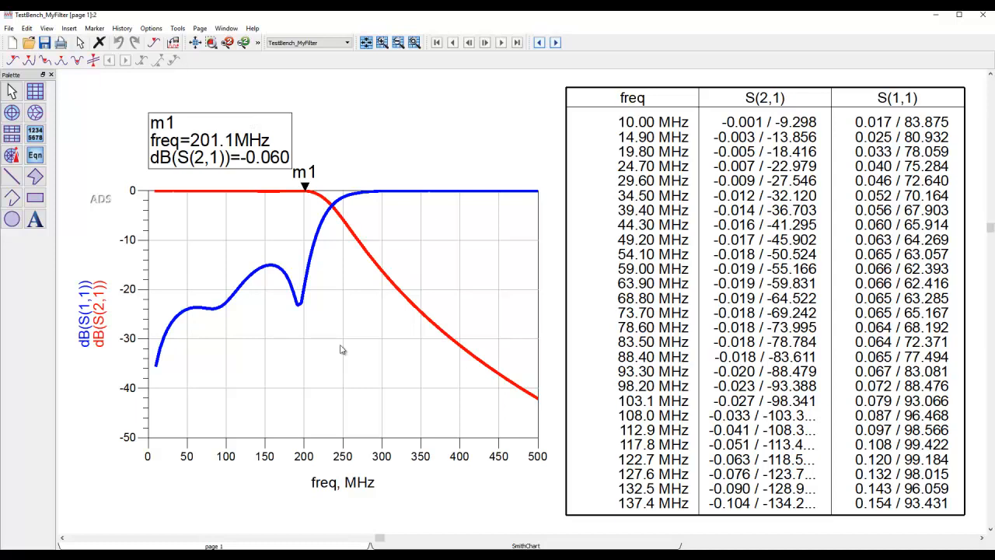
{"action": "mouse_move", "coordinate": [336, 337]}
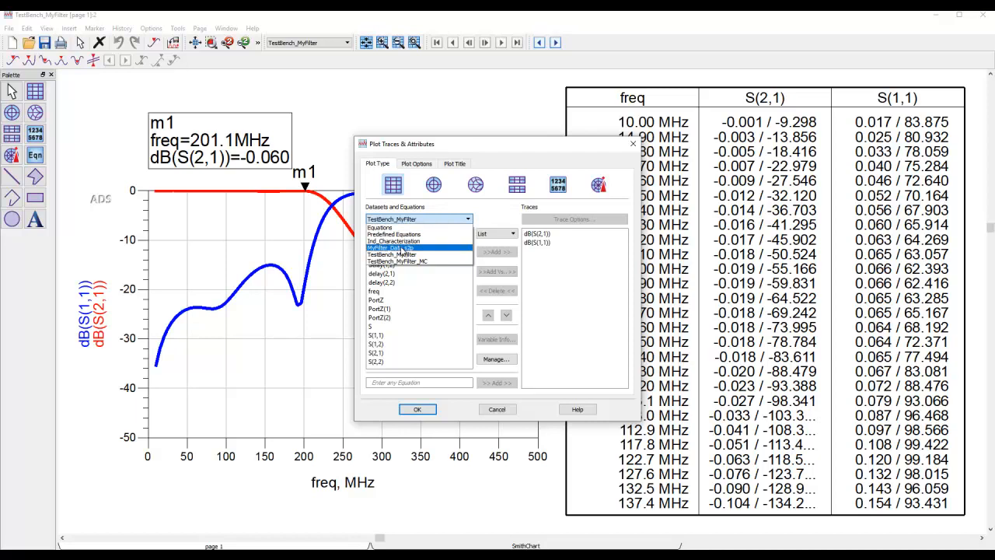
Step: Select MyFilter_Data.s2p as the dataset and add its S(2,1) trace in dB
{"action": "left_click", "coordinate": [400, 247]}
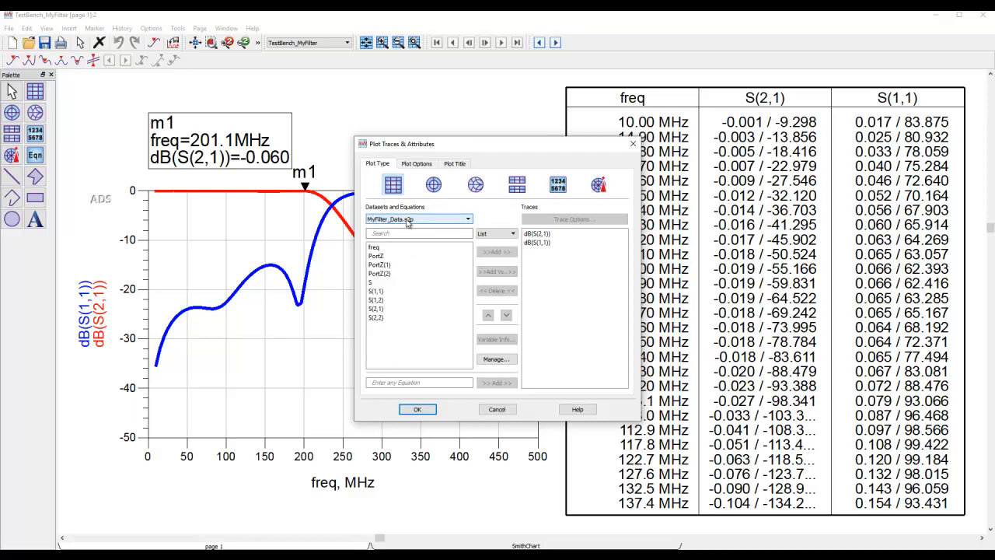
{"action": "left_click", "coordinate": [376, 308]}
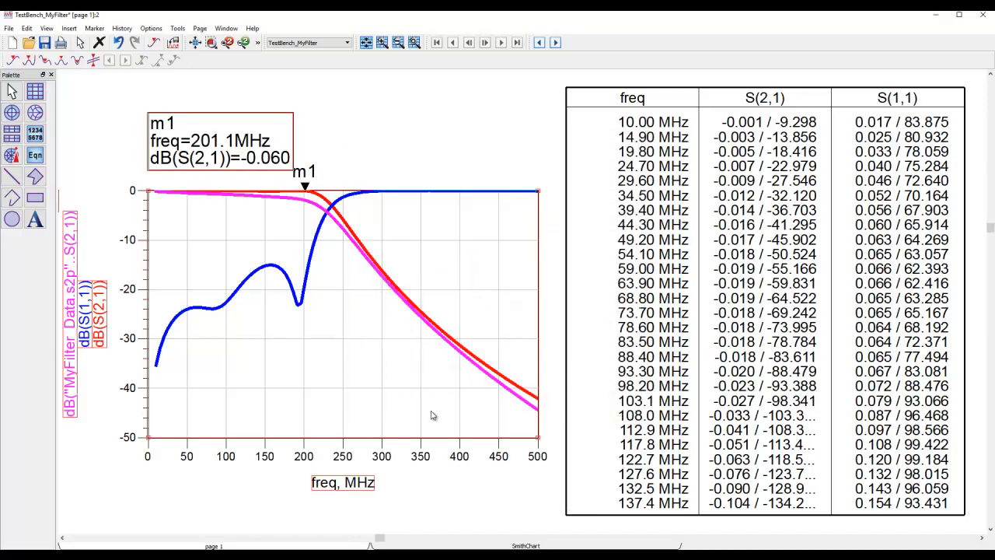
{"action": "mouse_move", "coordinate": [354, 235]}
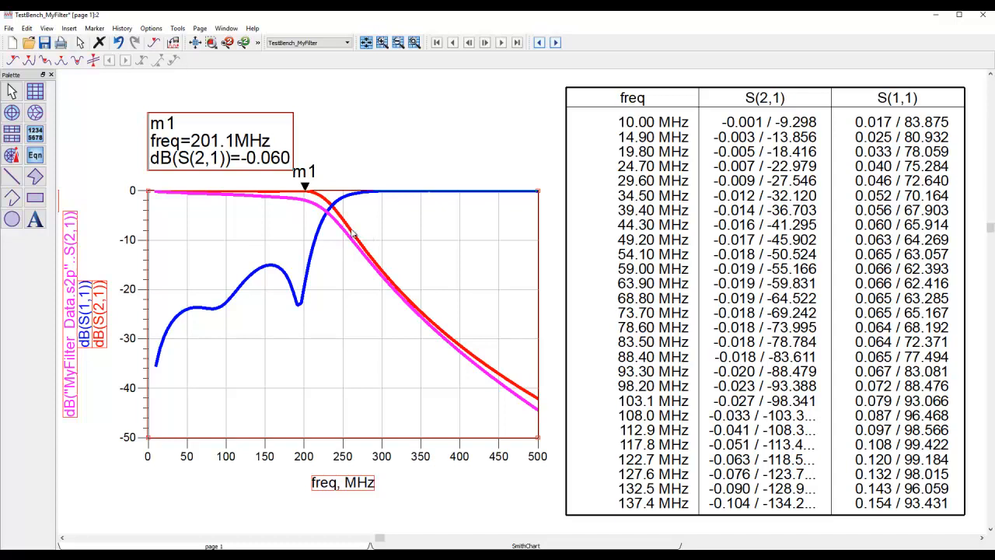
{"action": "mouse_move", "coordinate": [356, 346]}
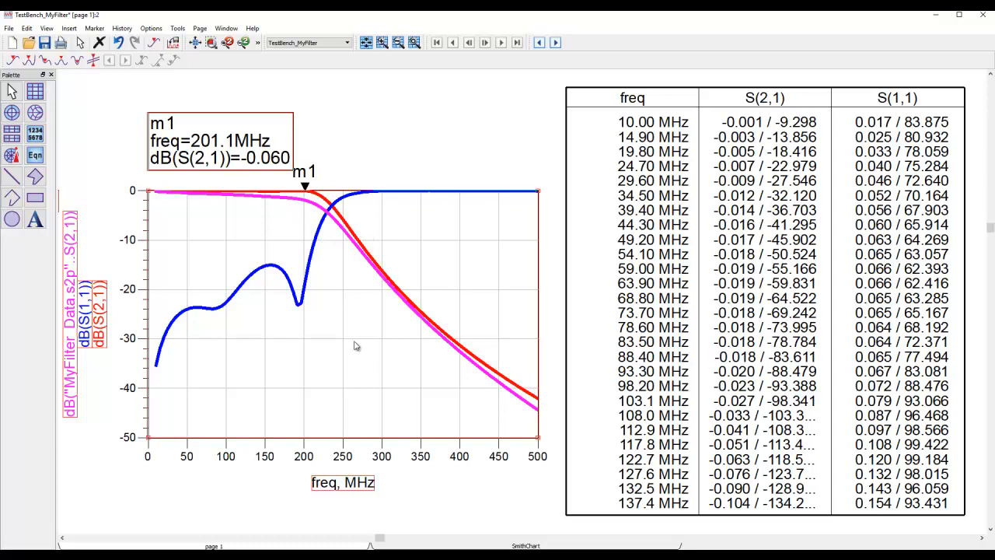